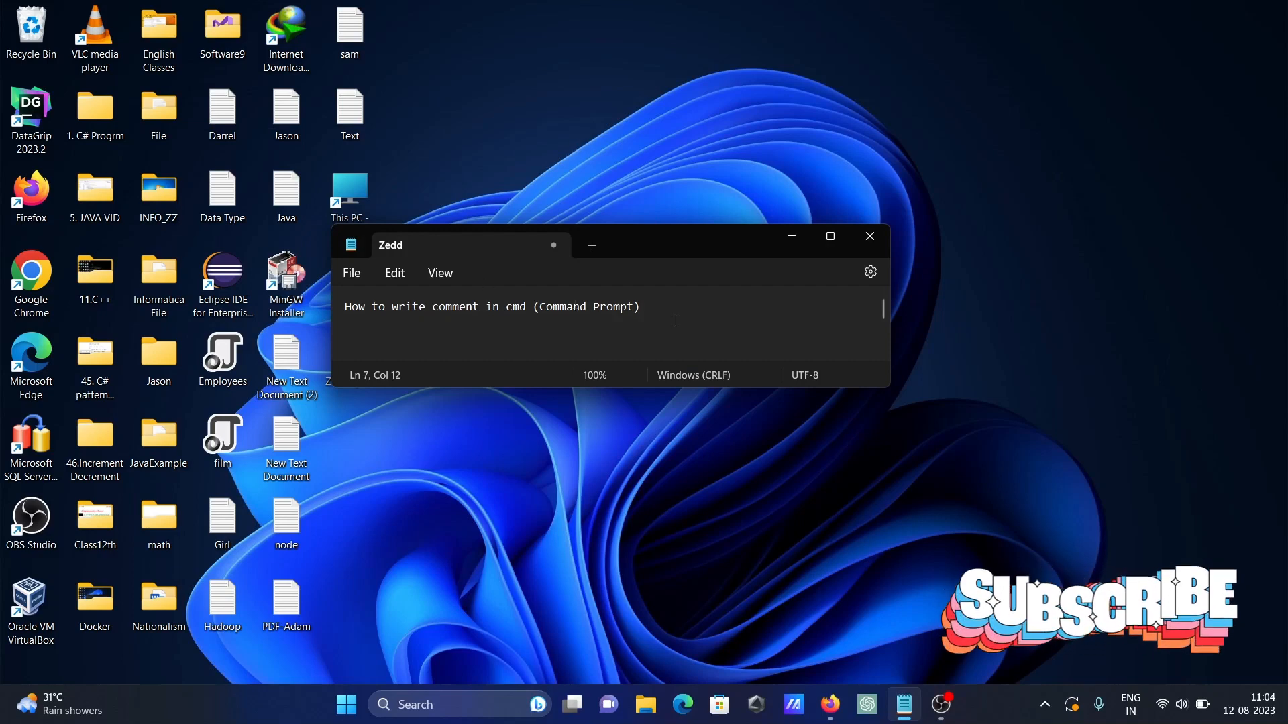
# - Close the Notepad note about writing comments in cmd to reveal the desktop
pyautogui.click(868, 237)
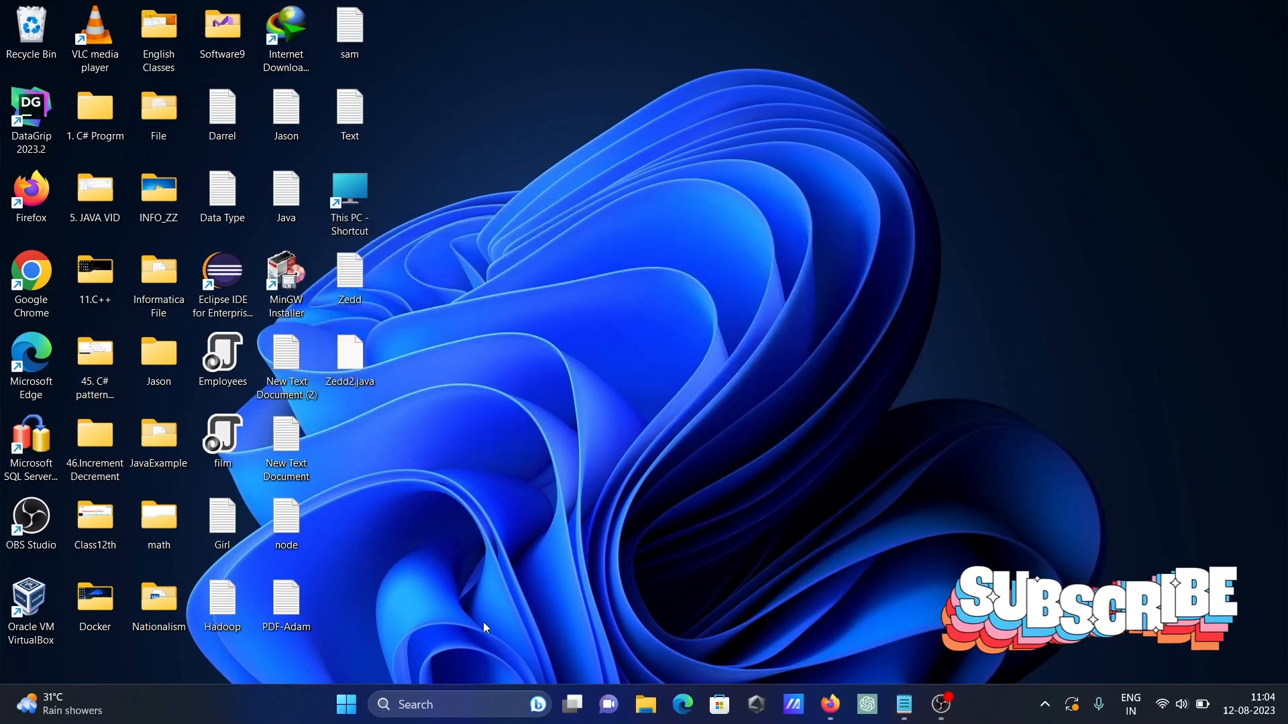
# - Open cmd and run REM and :: comments reading "This comment command"
pyautogui.write('cmd')
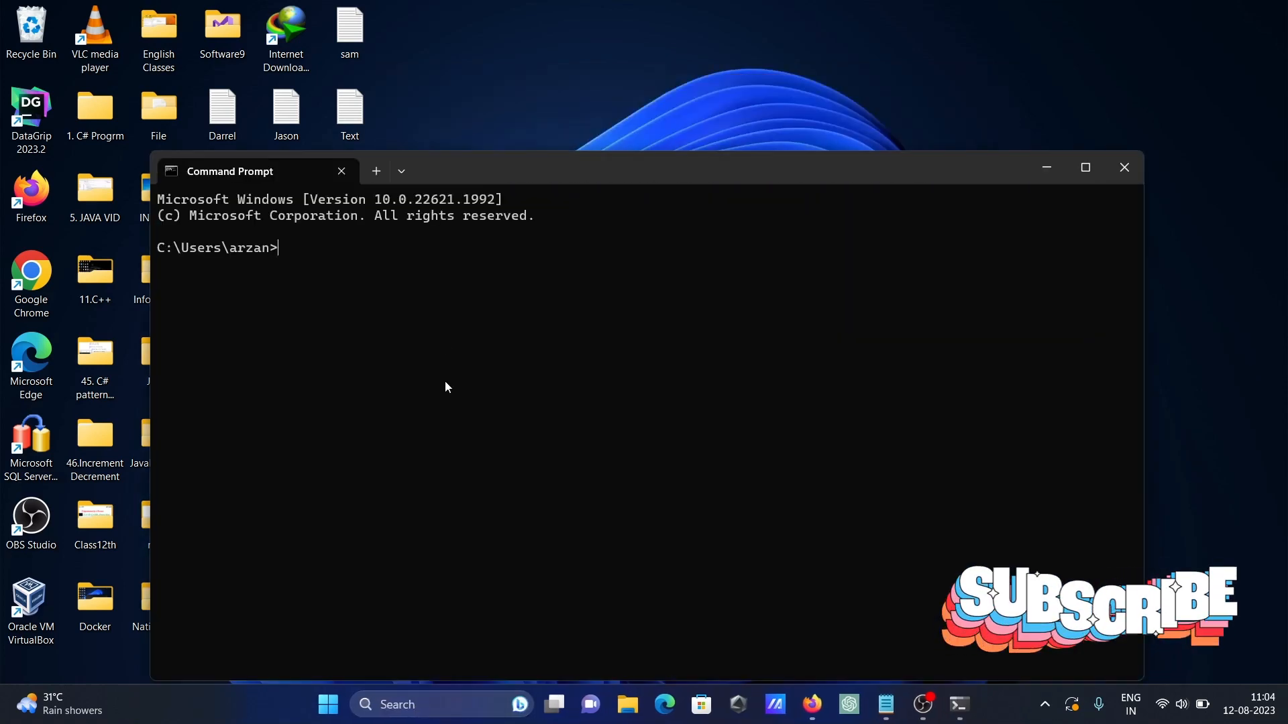
pyautogui.moveTo(369, 324)
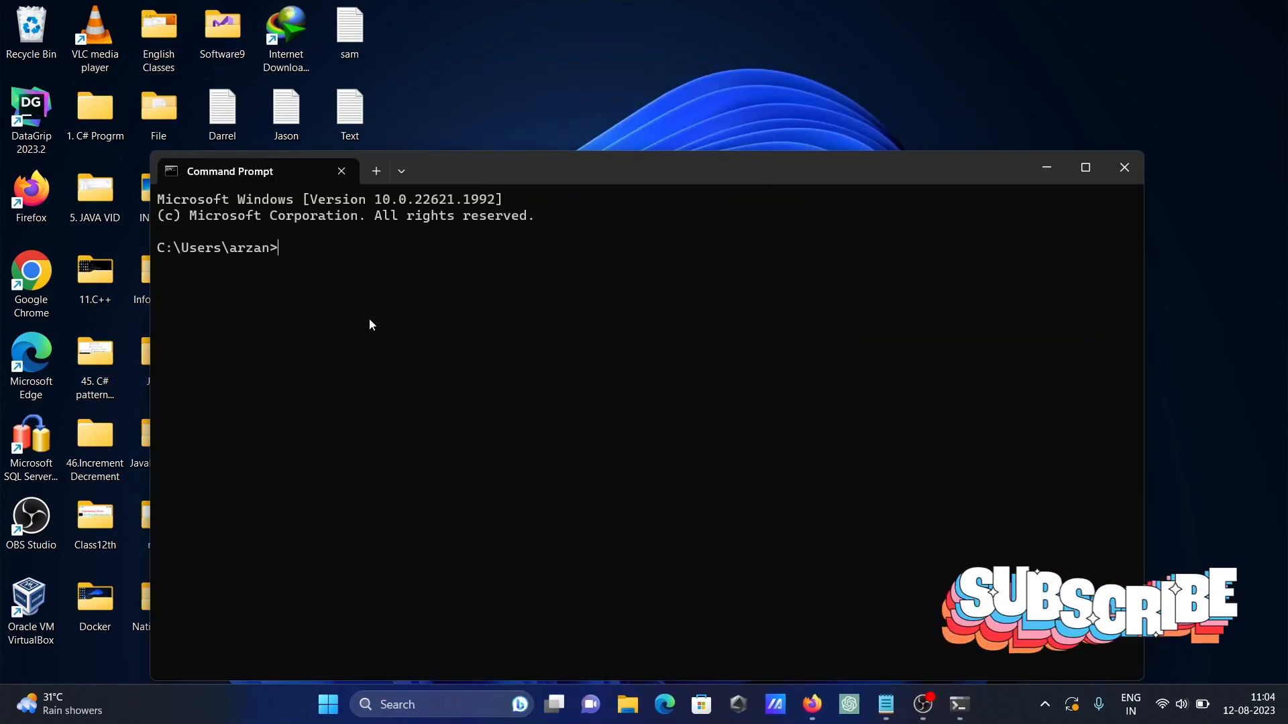
pyautogui.write('REM')
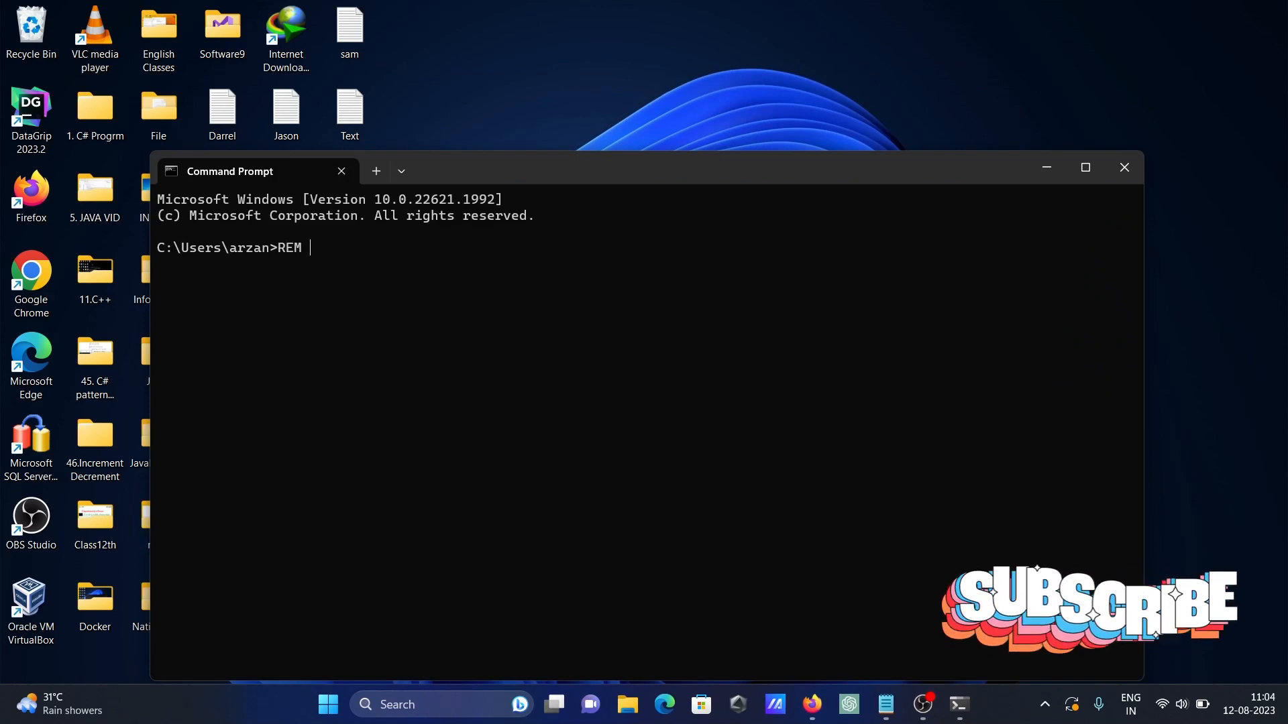
pyautogui.write('"T')
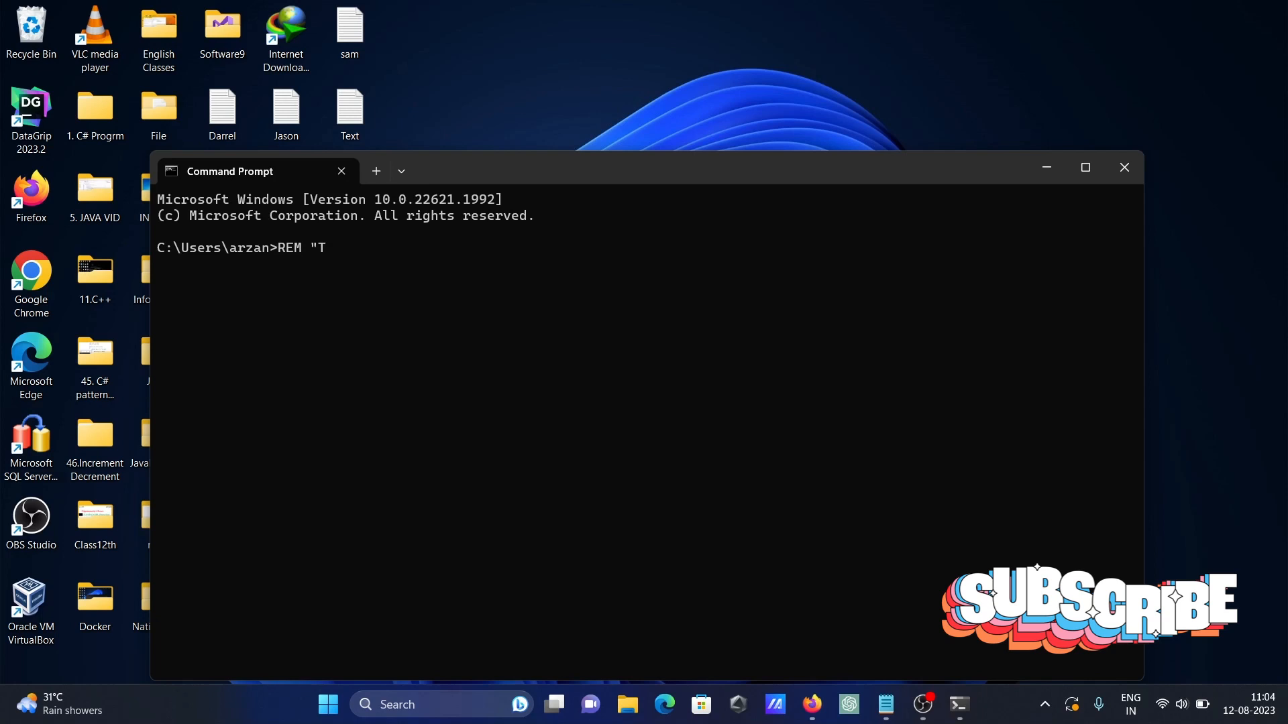
pyautogui.write('his c')
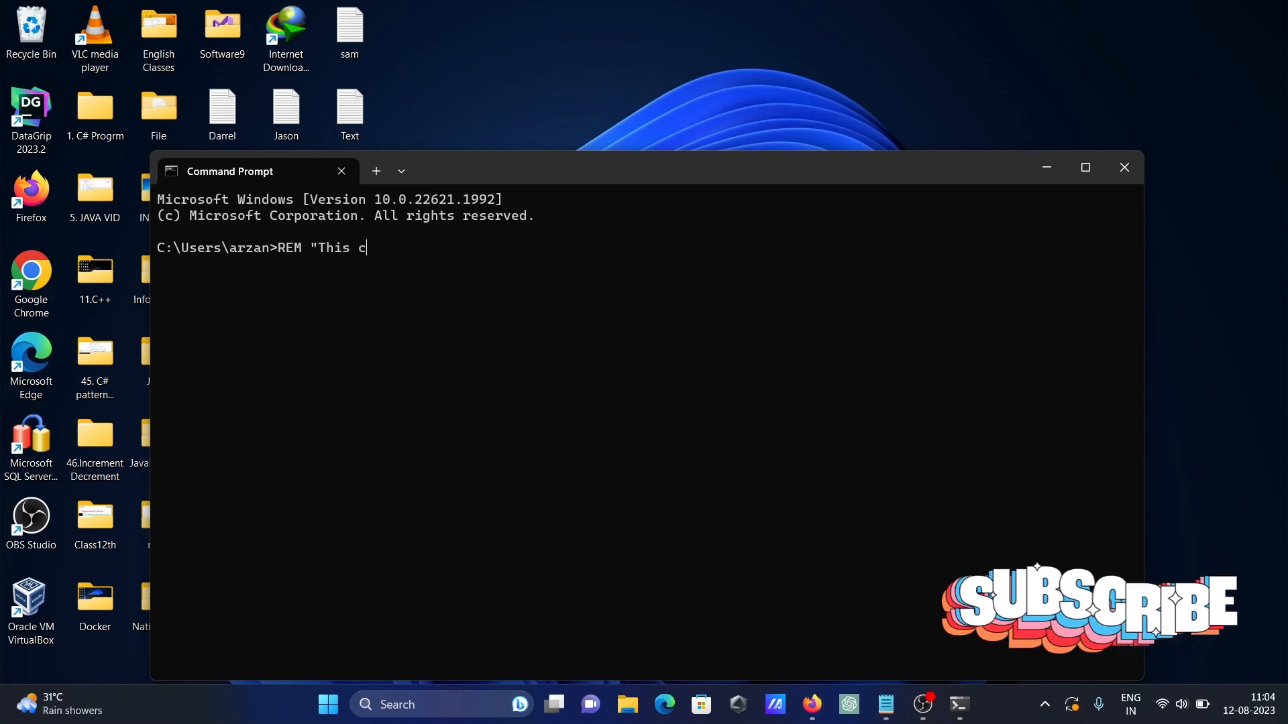
pyautogui.write('ommend')
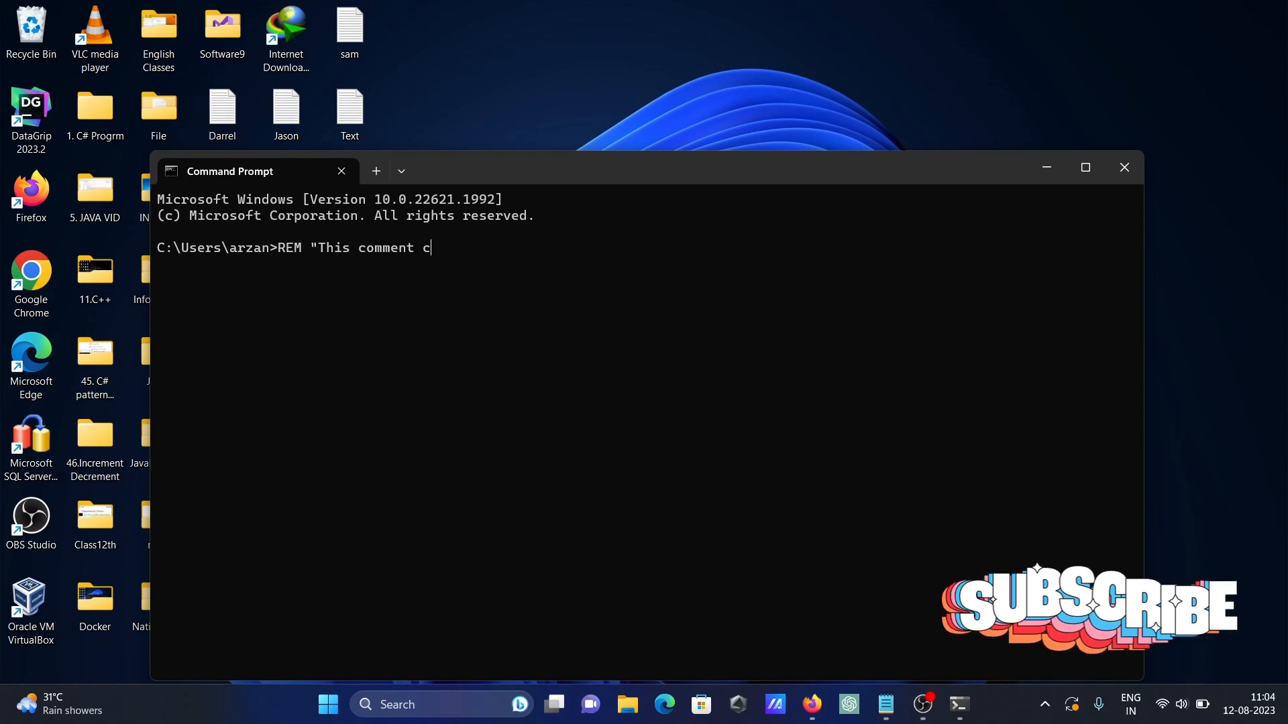
pyautogui.write('ommand')
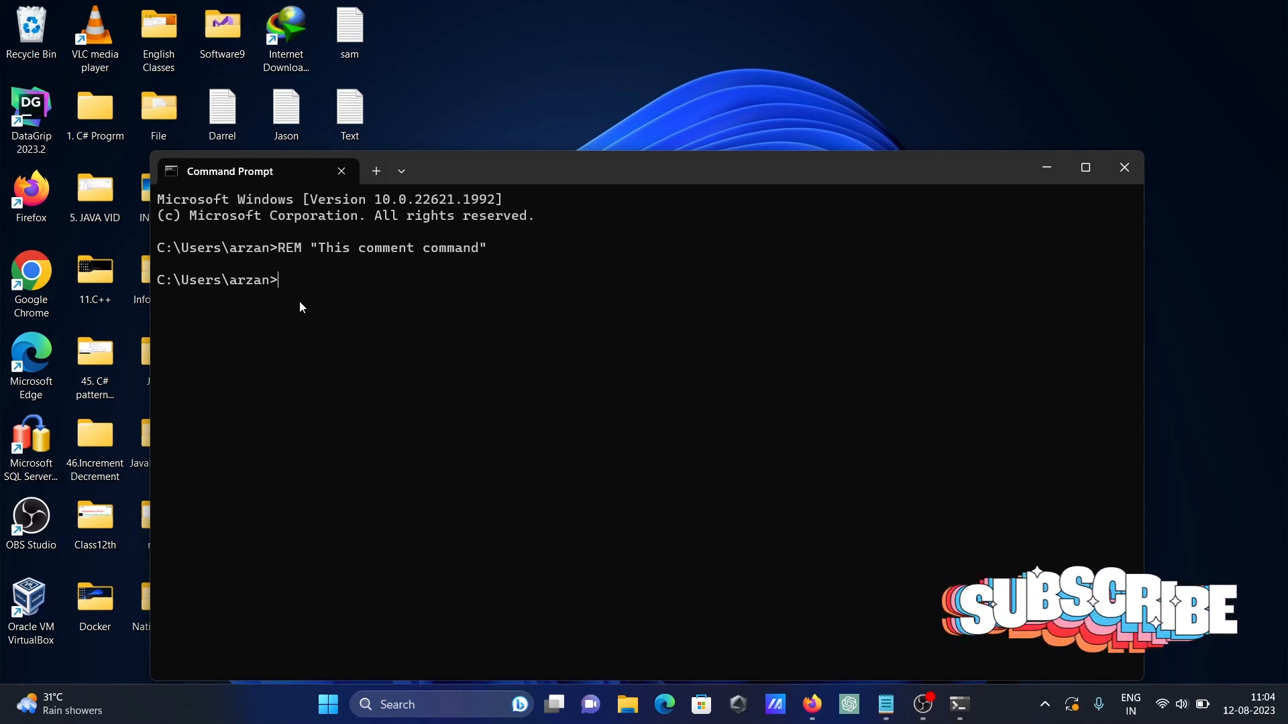
pyautogui.write('REM "This comment command"')
pyautogui.write(':: "This comment command"')
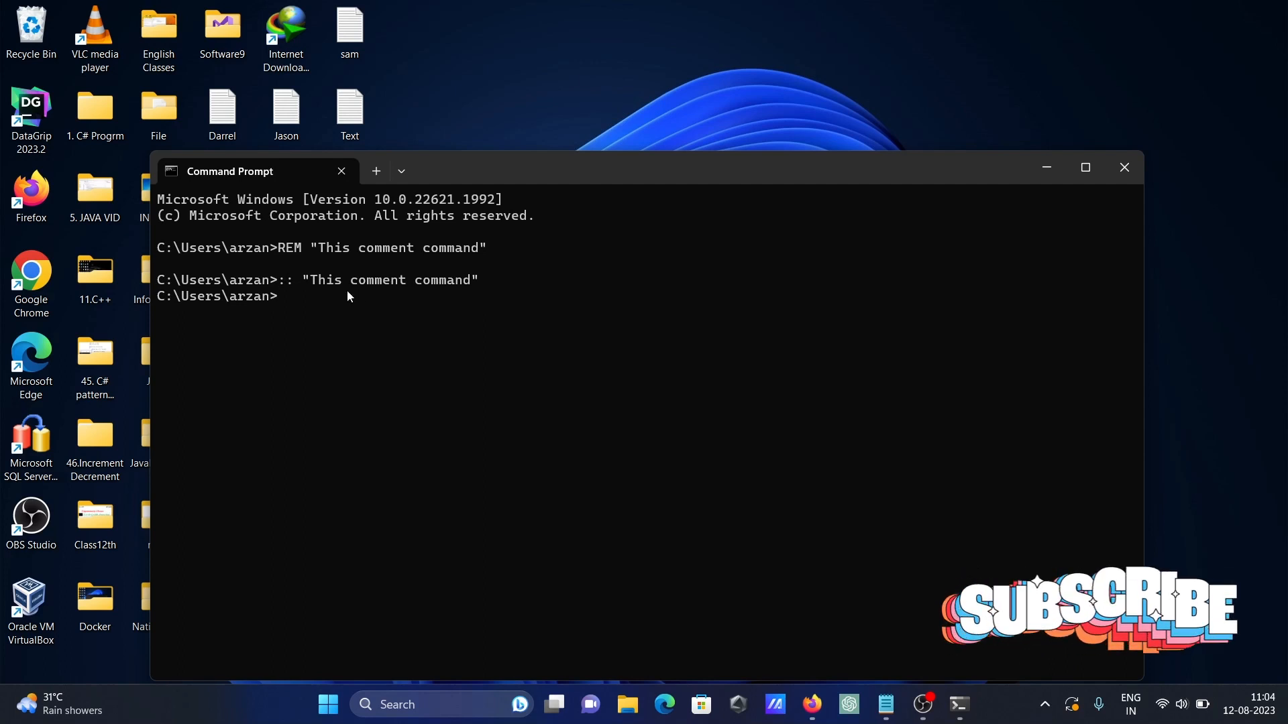
pyautogui.moveTo(377, 314)
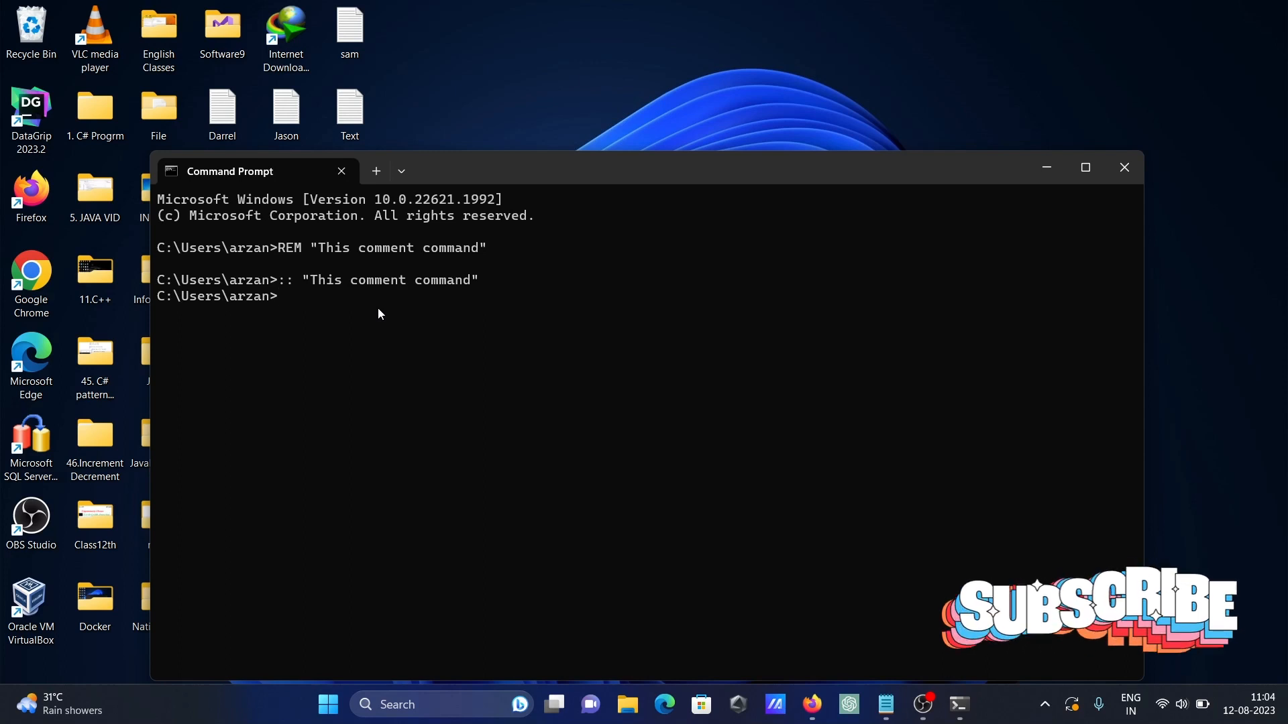
# - Run the REM Display Time Zone comment, then echo | time showing 11:05:13.30
pyautogui.write('RA')
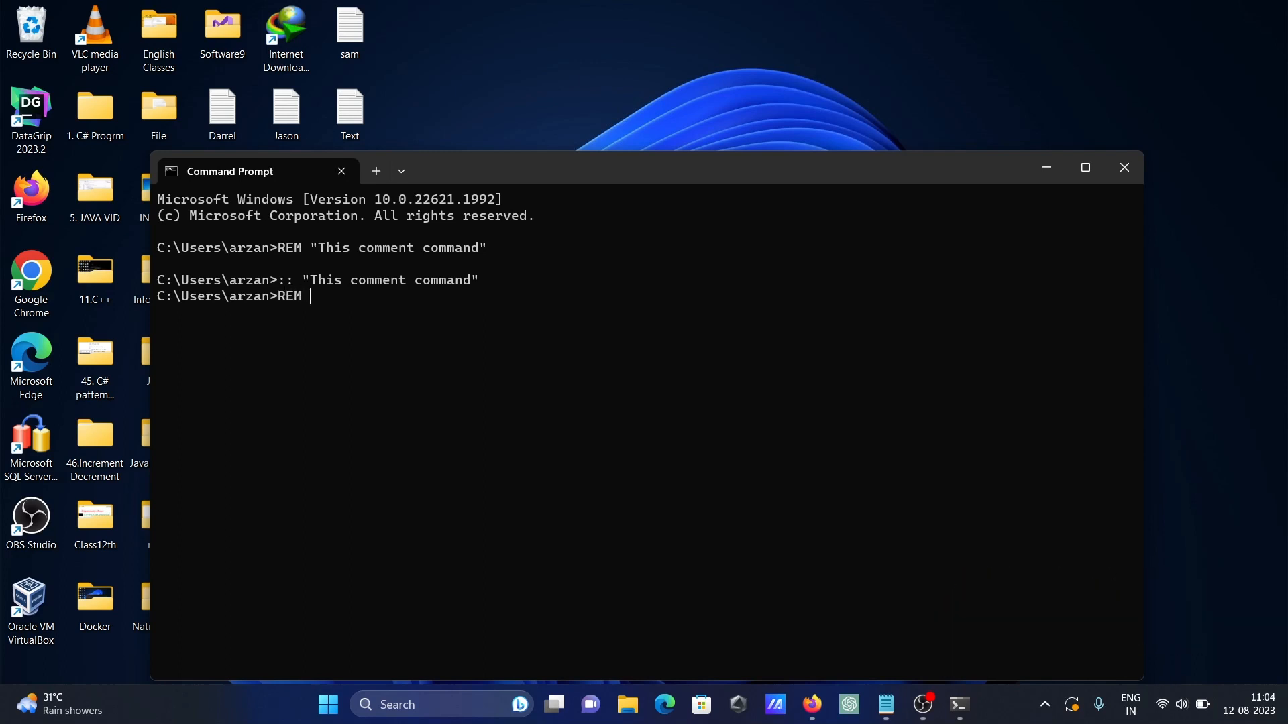
pyautogui.write('D')
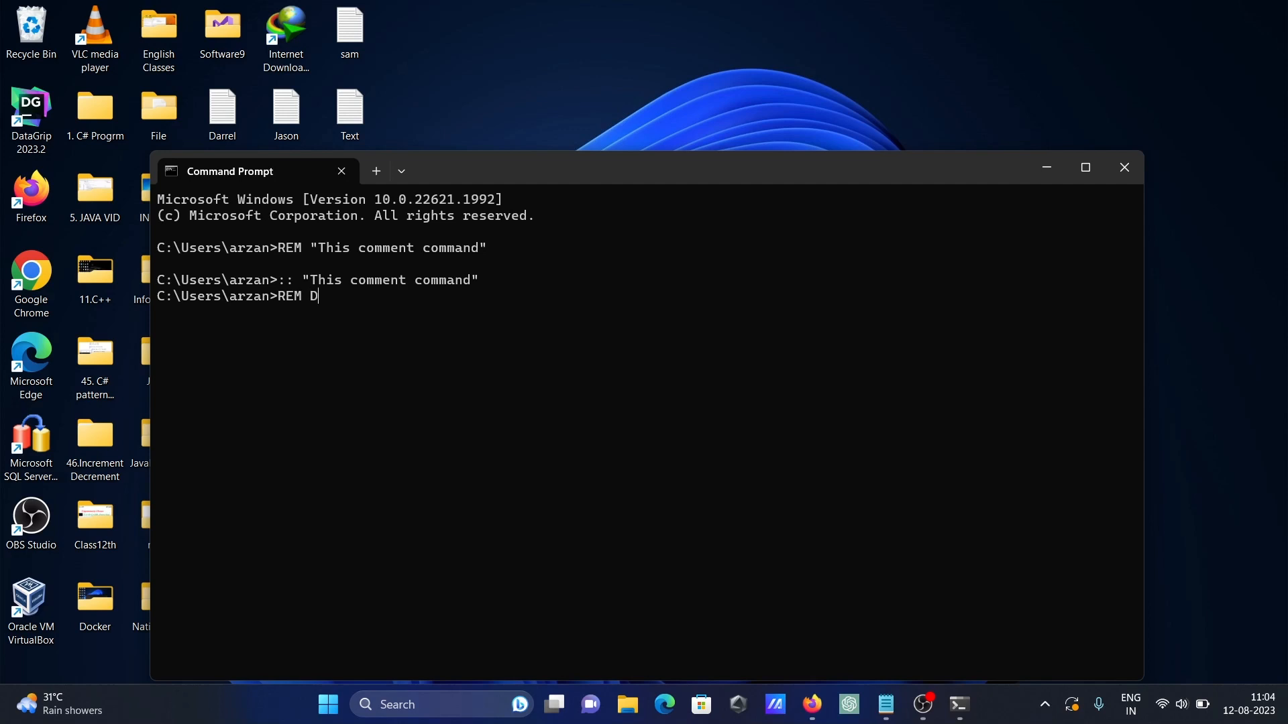
pyautogui.write('isplay Tim')
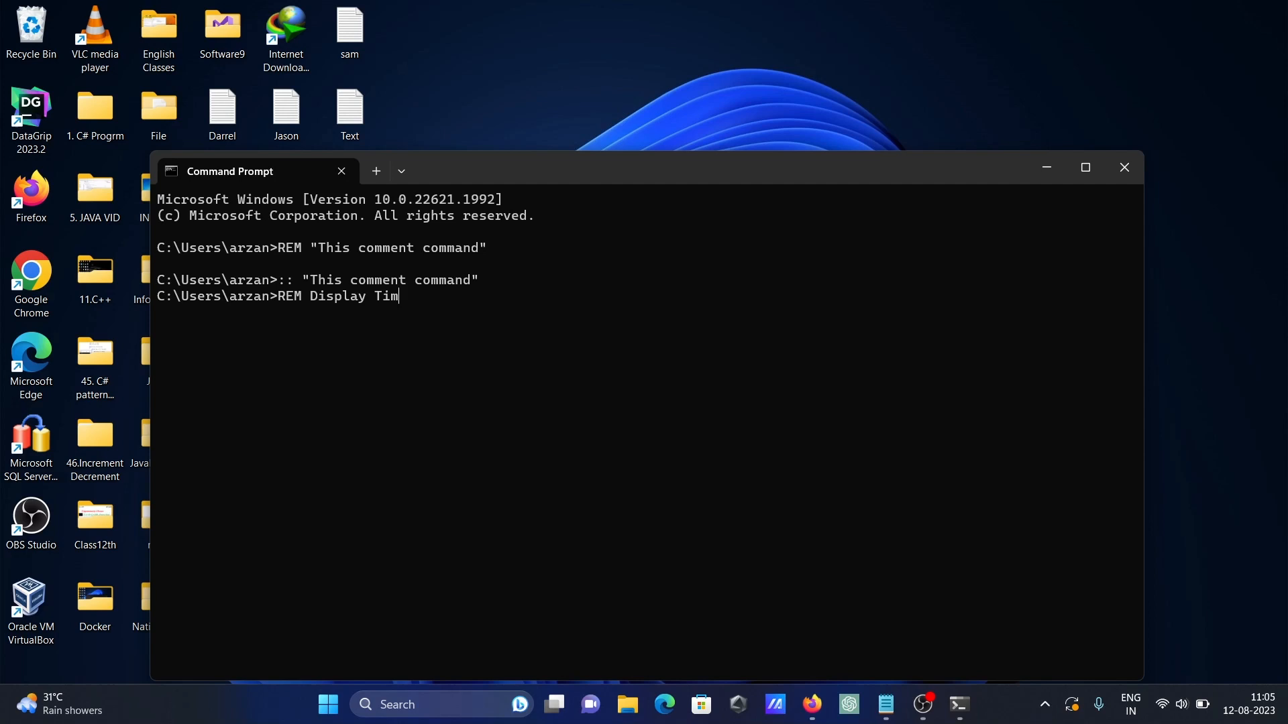
pyautogui.write('e Zone')
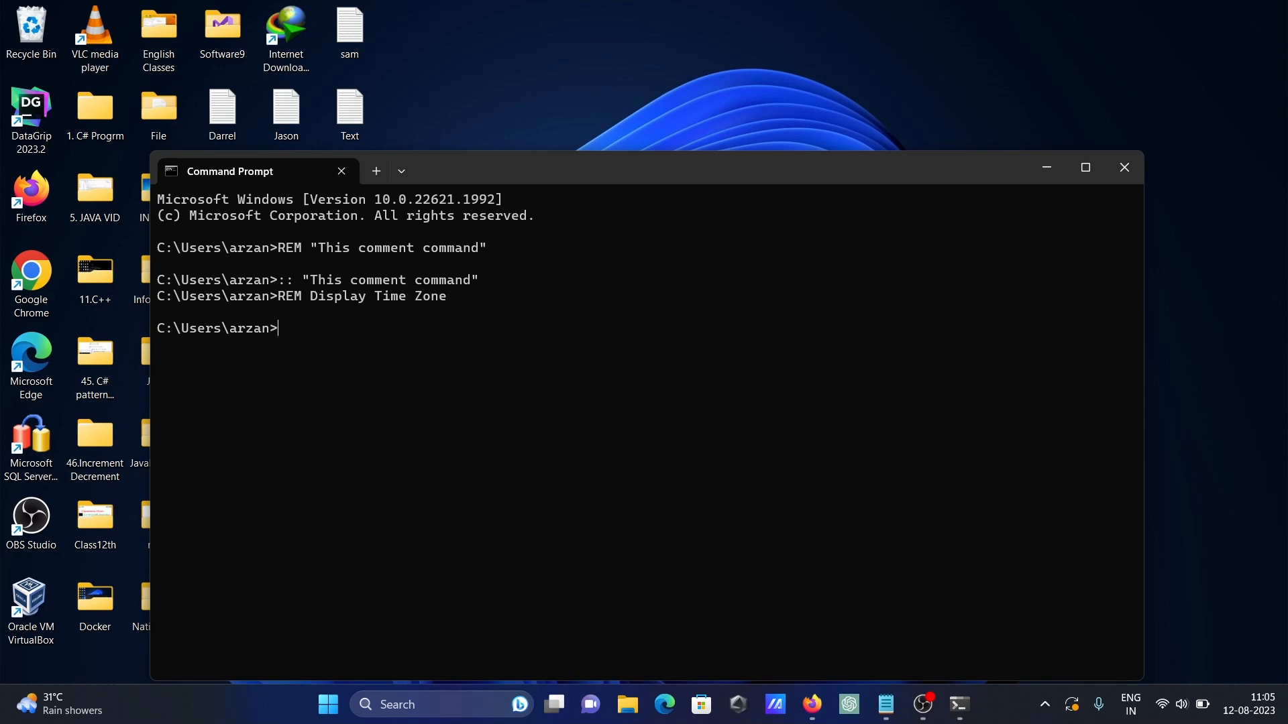
pyautogui.write('echo |')
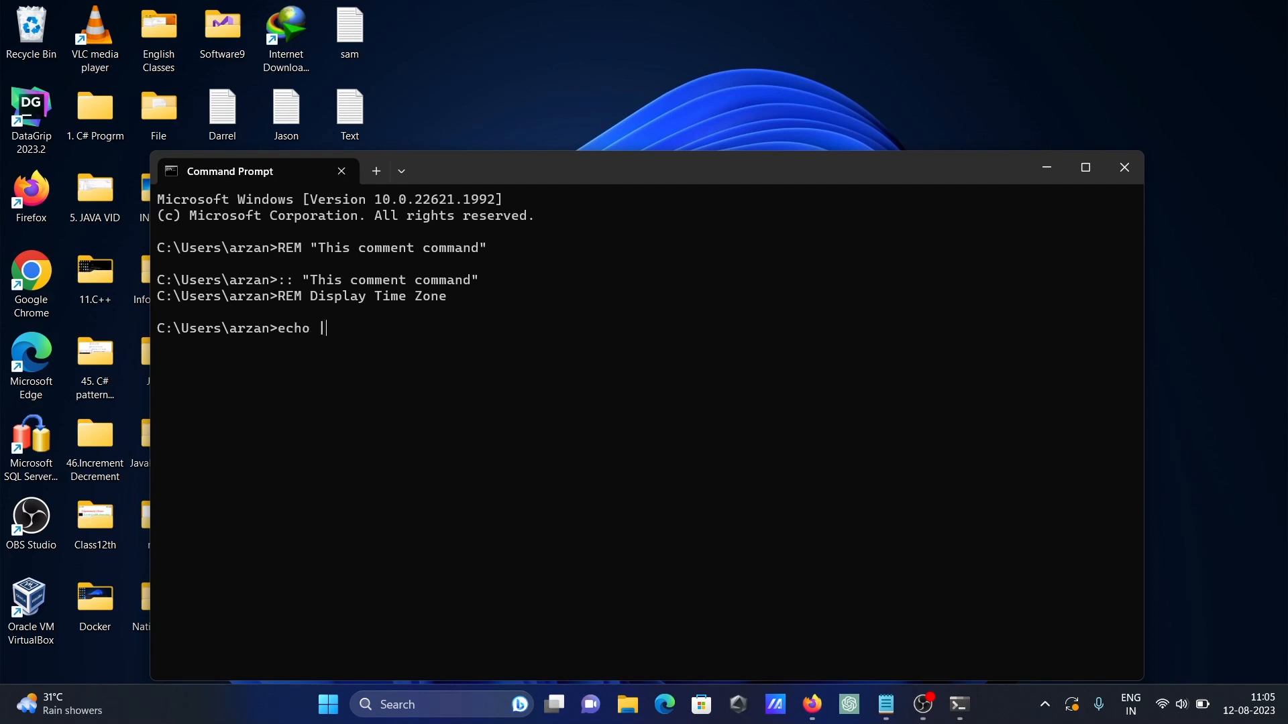
pyautogui.write('time')
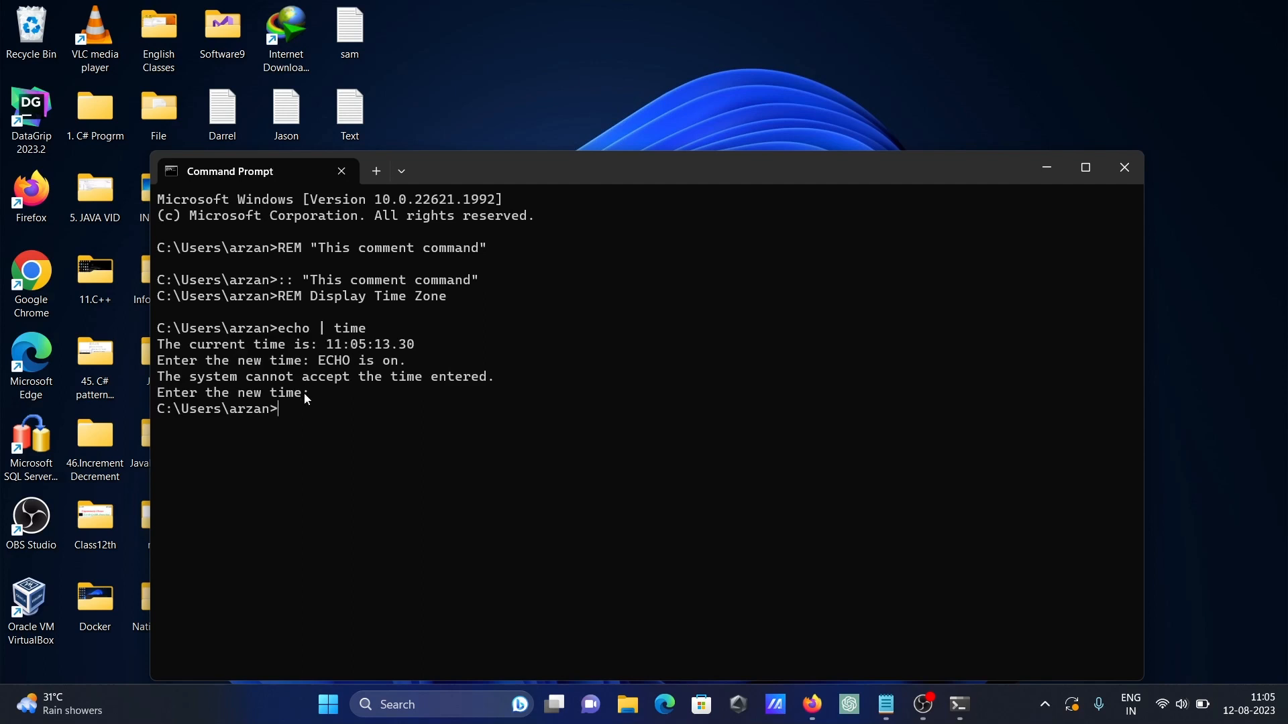
pyautogui.write('REM Display Time Zone')
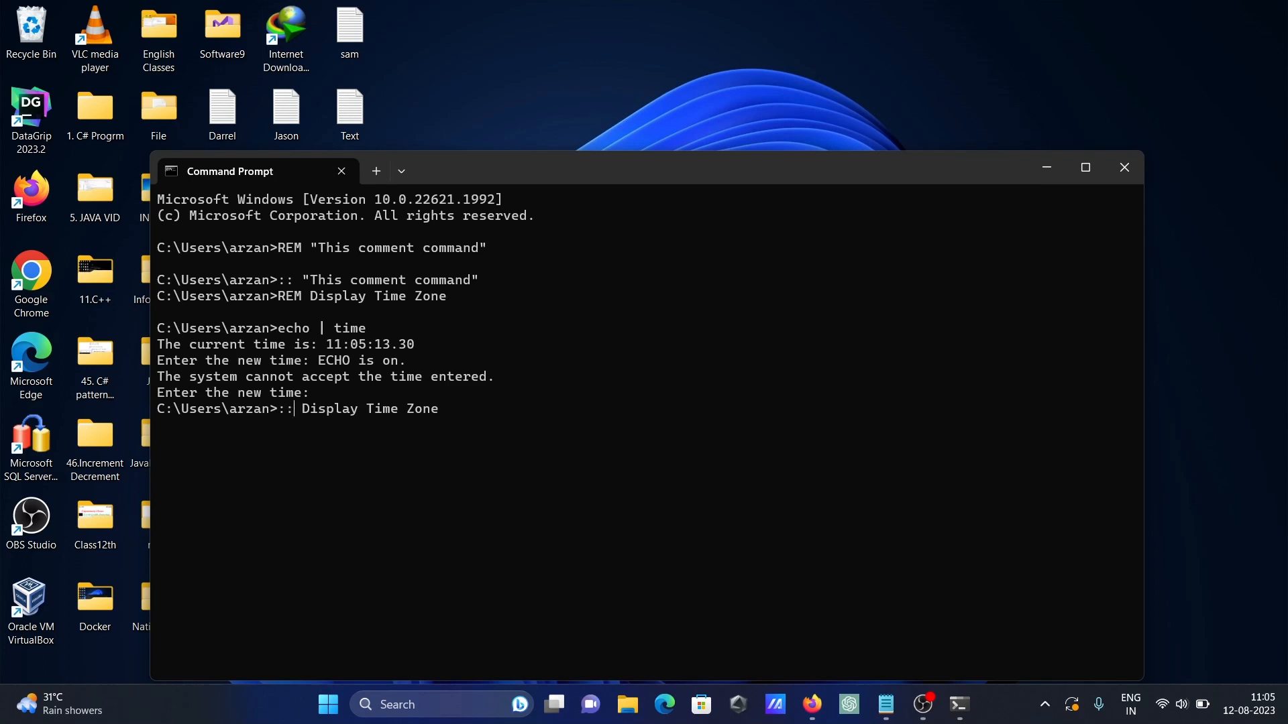
pyautogui.write('echo | time')
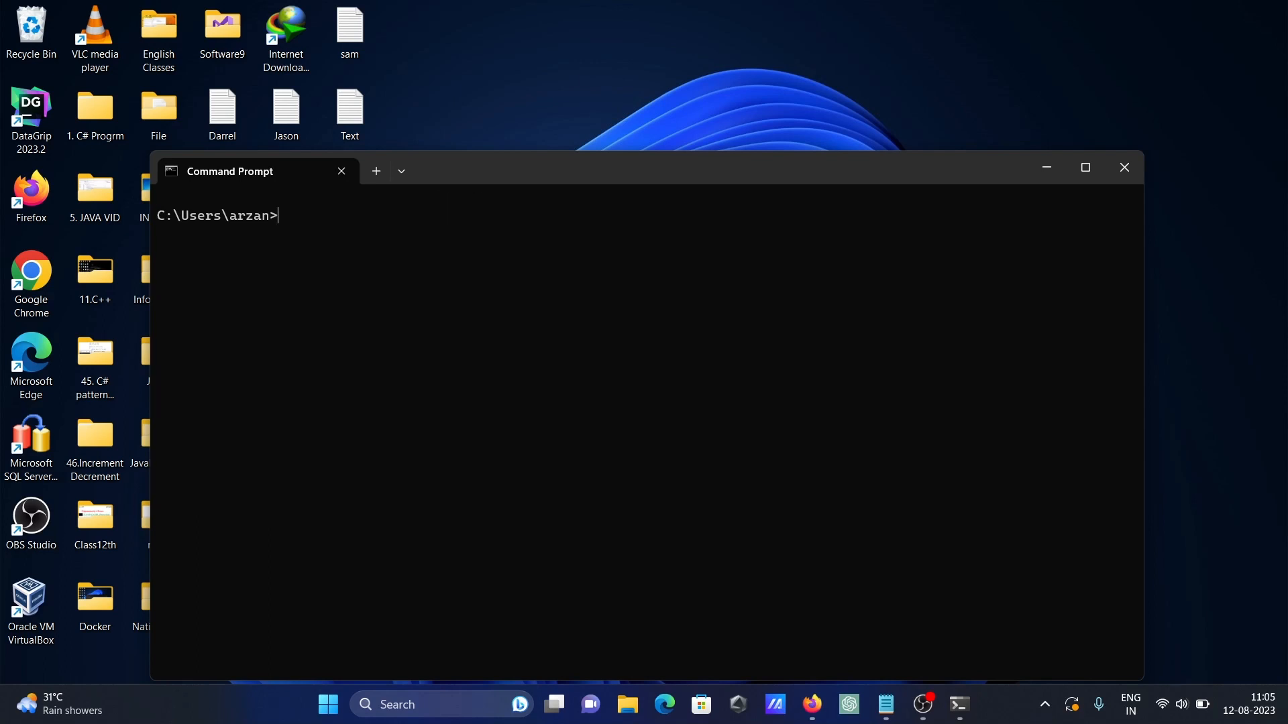
pyautogui.moveTo(312, 496)
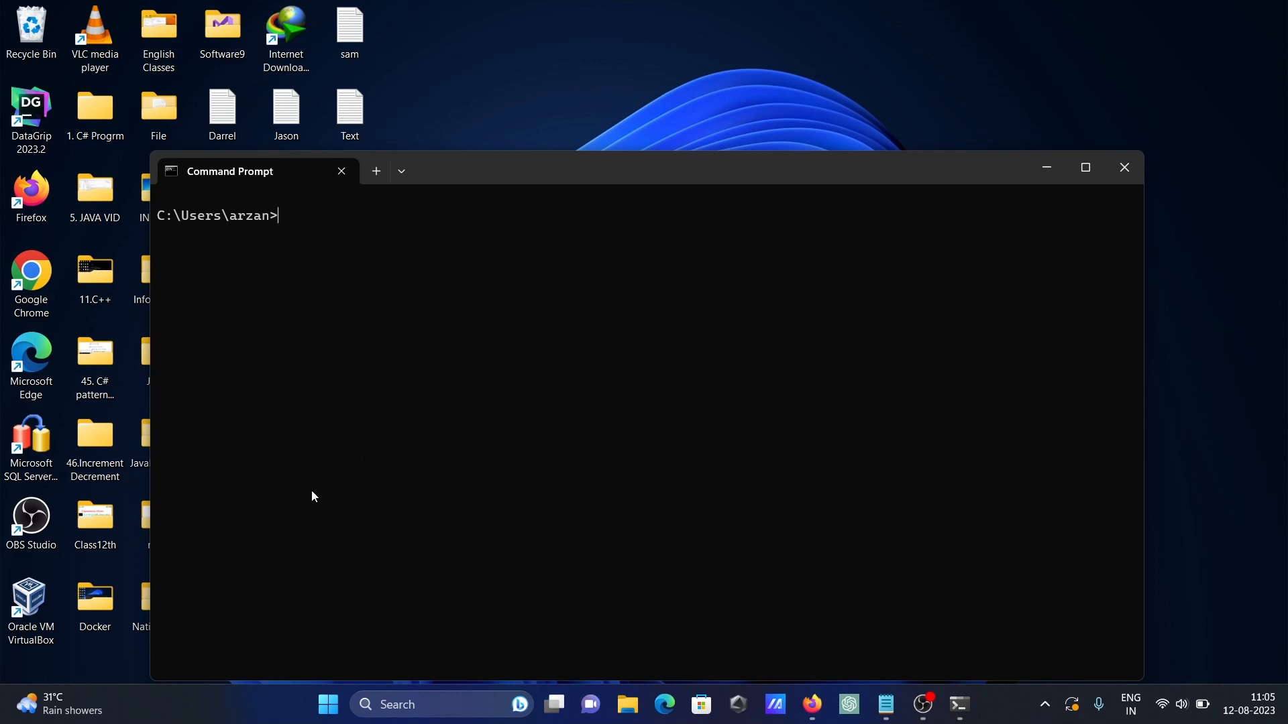
# - Enter color 16 & ::grey blue at the cleared prompt without running it
pyautogui.write('c')
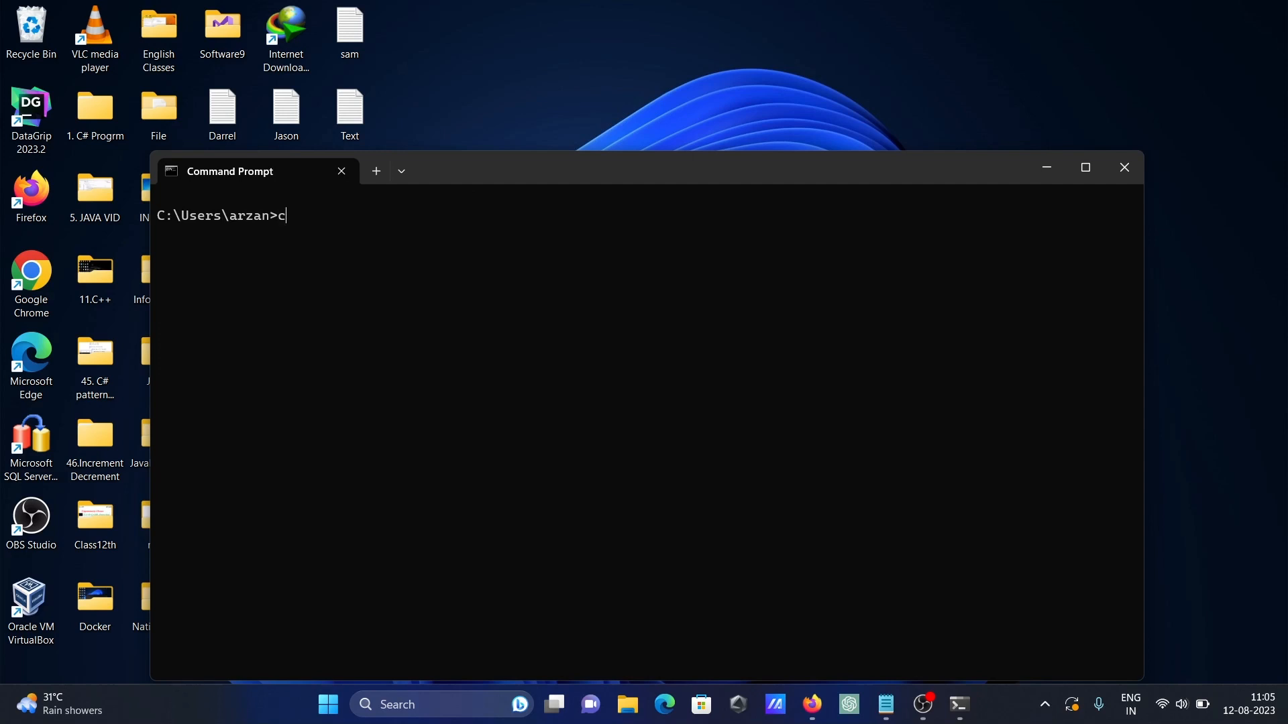
pyautogui.write('olor')
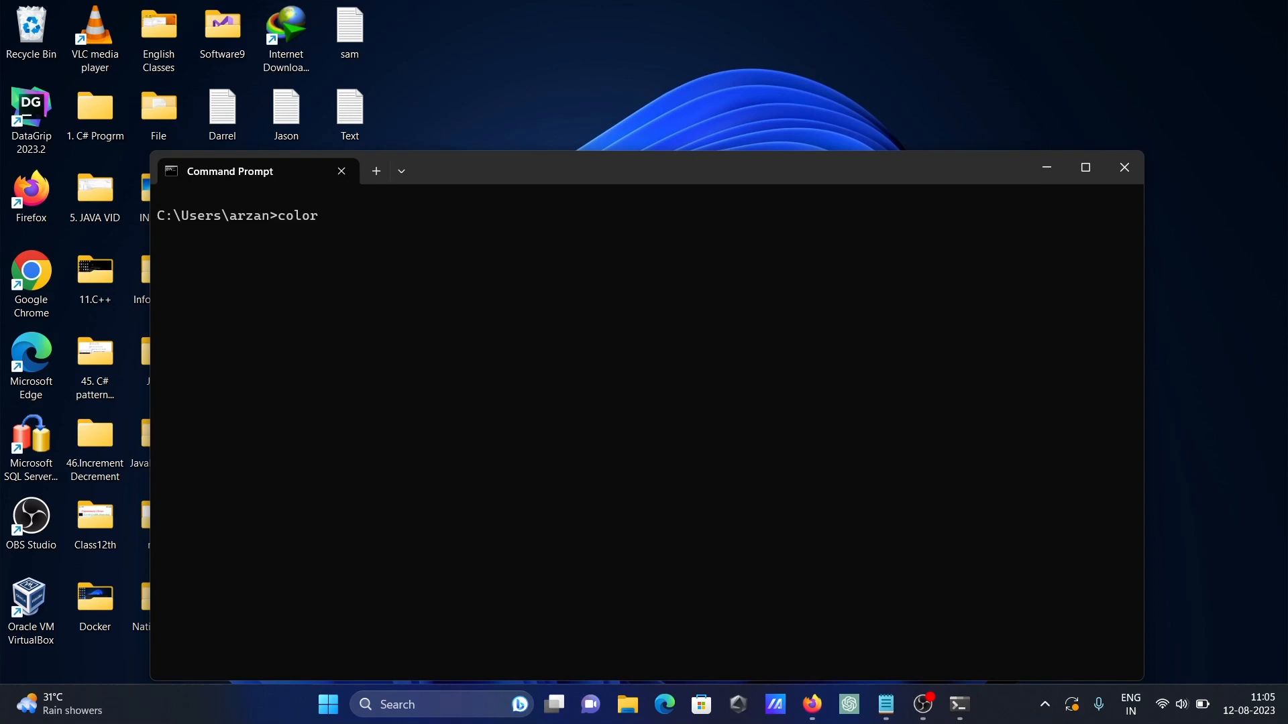
pyautogui.write('1')
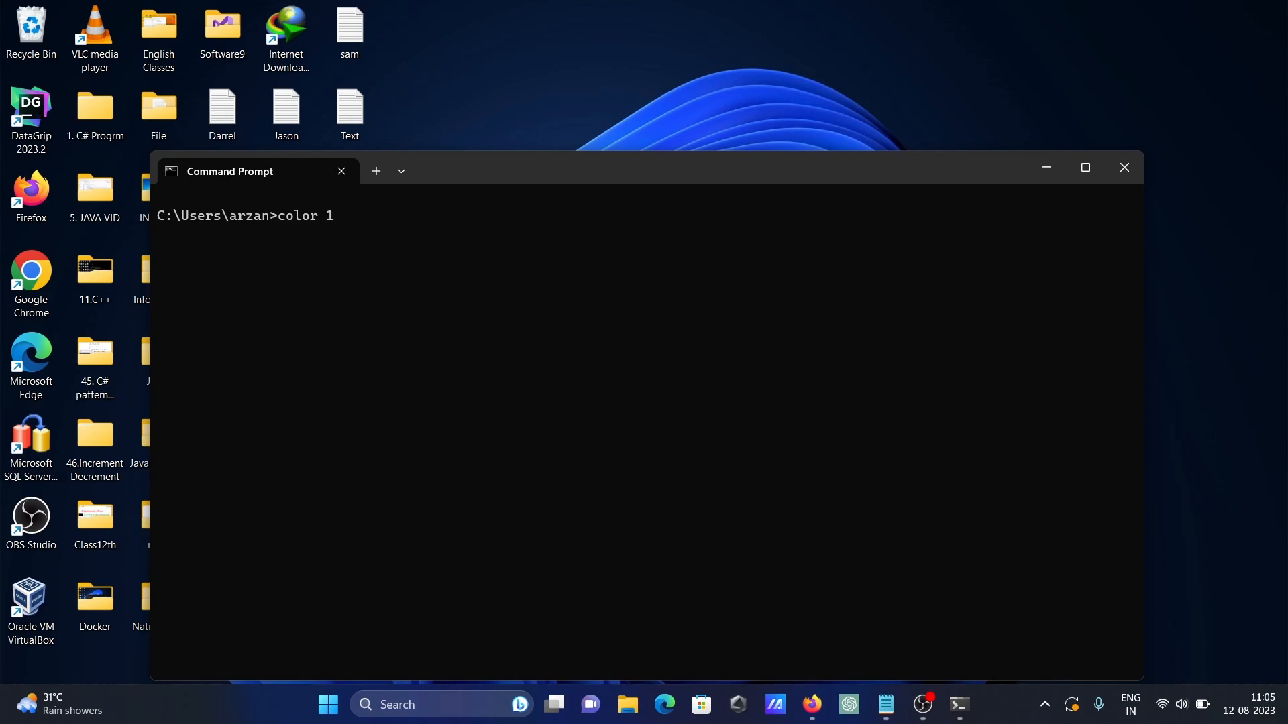
pyautogui.write('6')
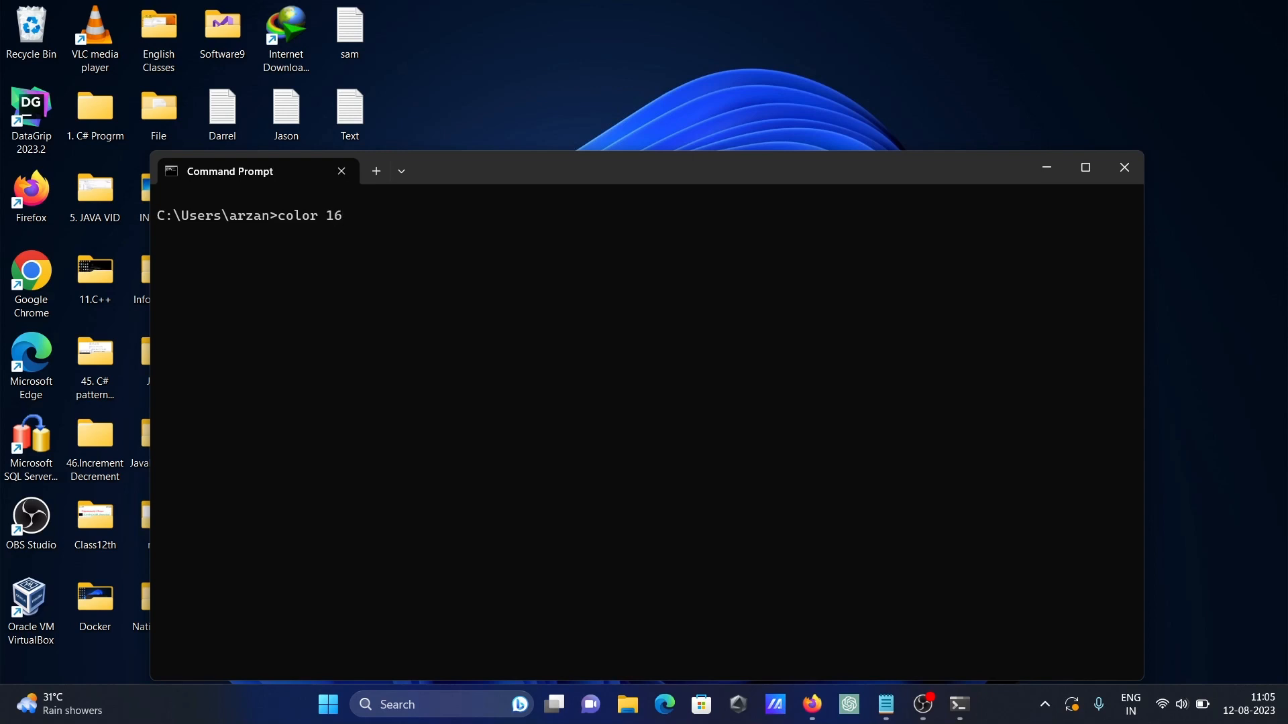
pyautogui.write('&')
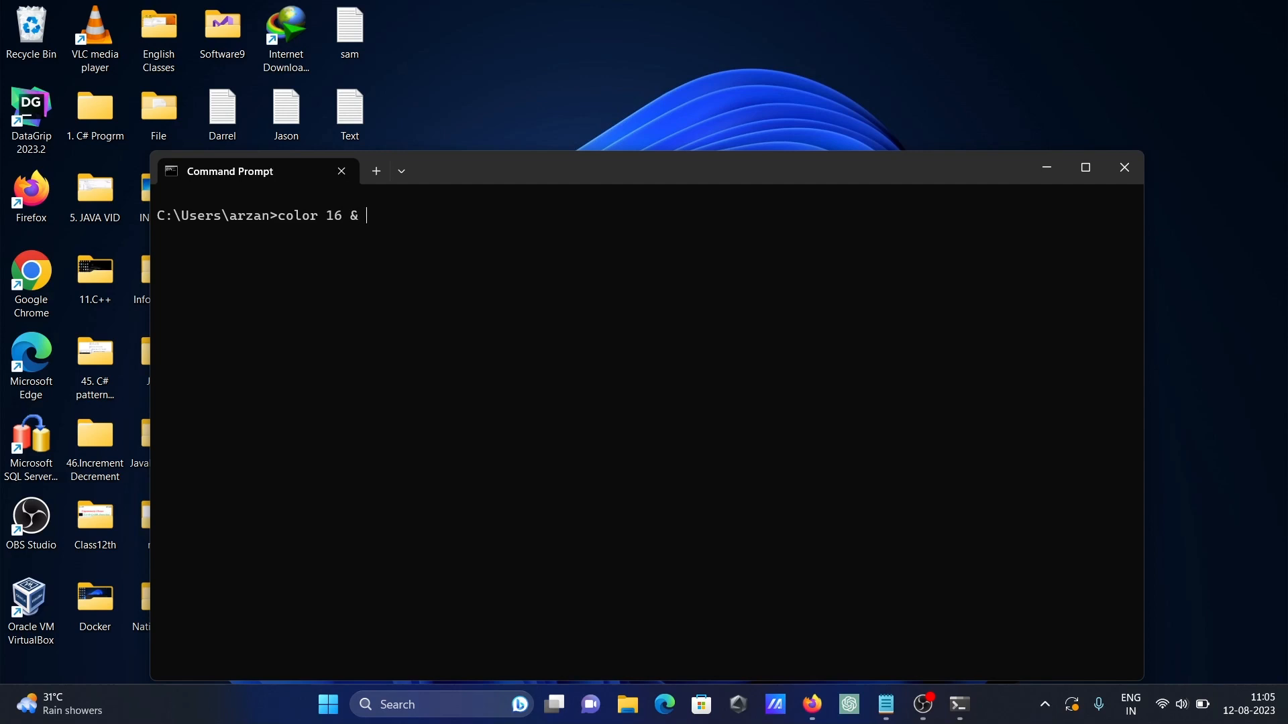
pyautogui.write('::grey b')
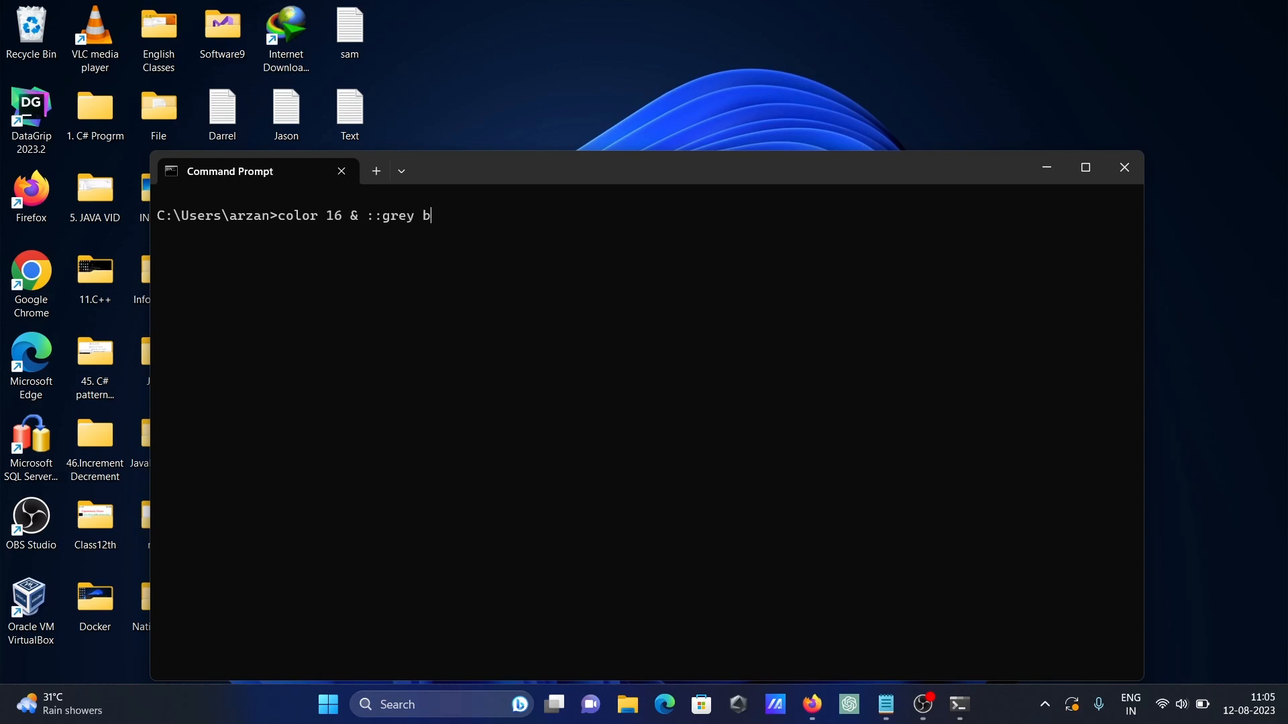
# - Run color 16 & ::grey blue, then color 17 & :: this is color command
pyautogui.press('Enter')
pyautogui.write('color 16 & :: t')
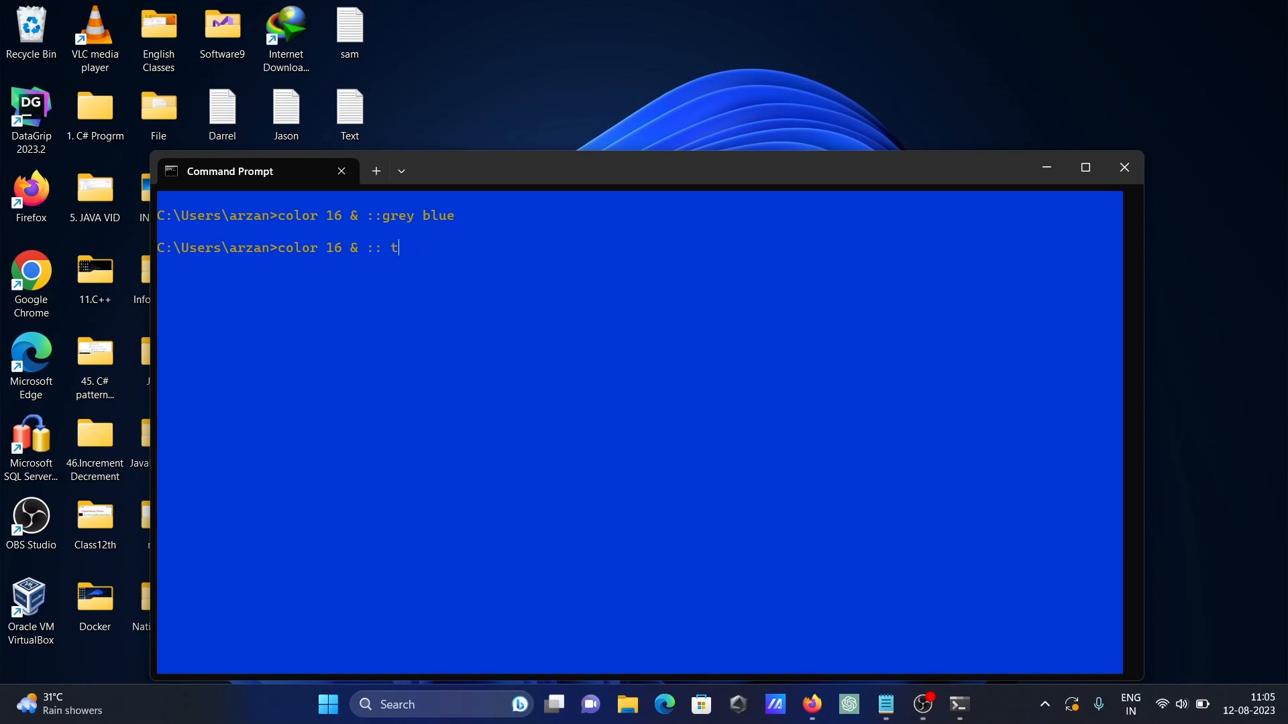
pyautogui.write('his i')
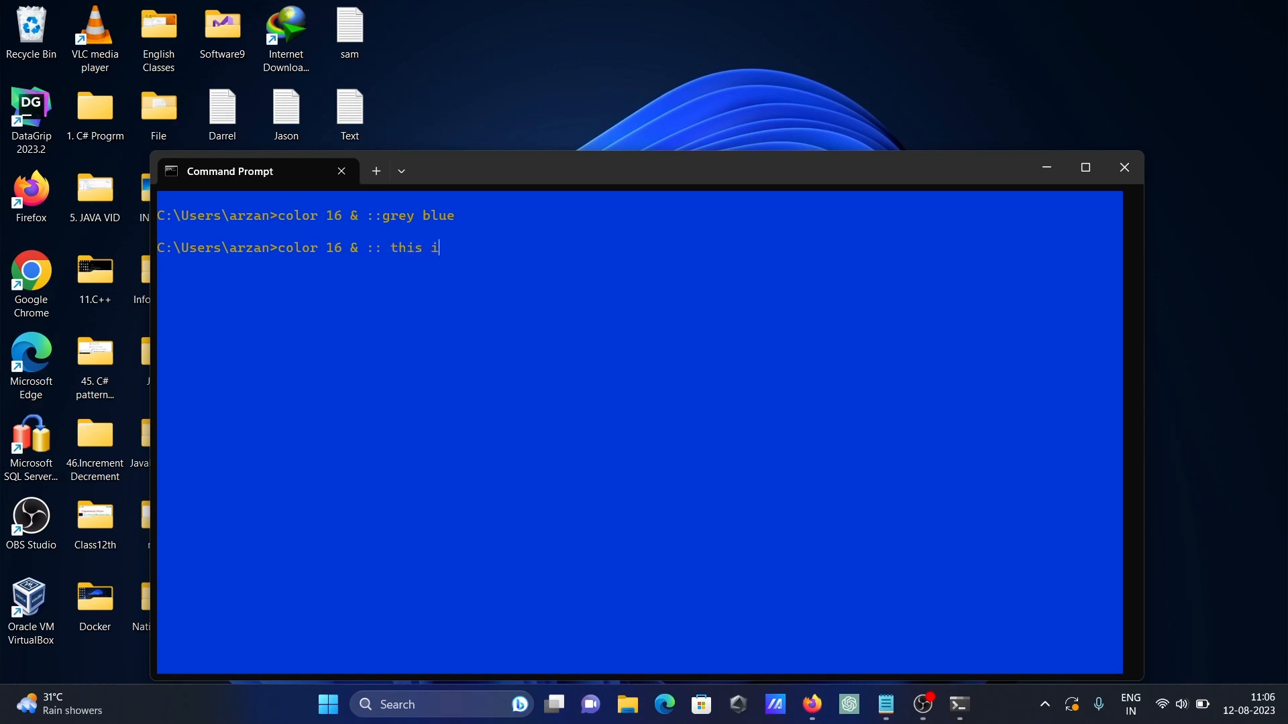
pyautogui.write('s comme')
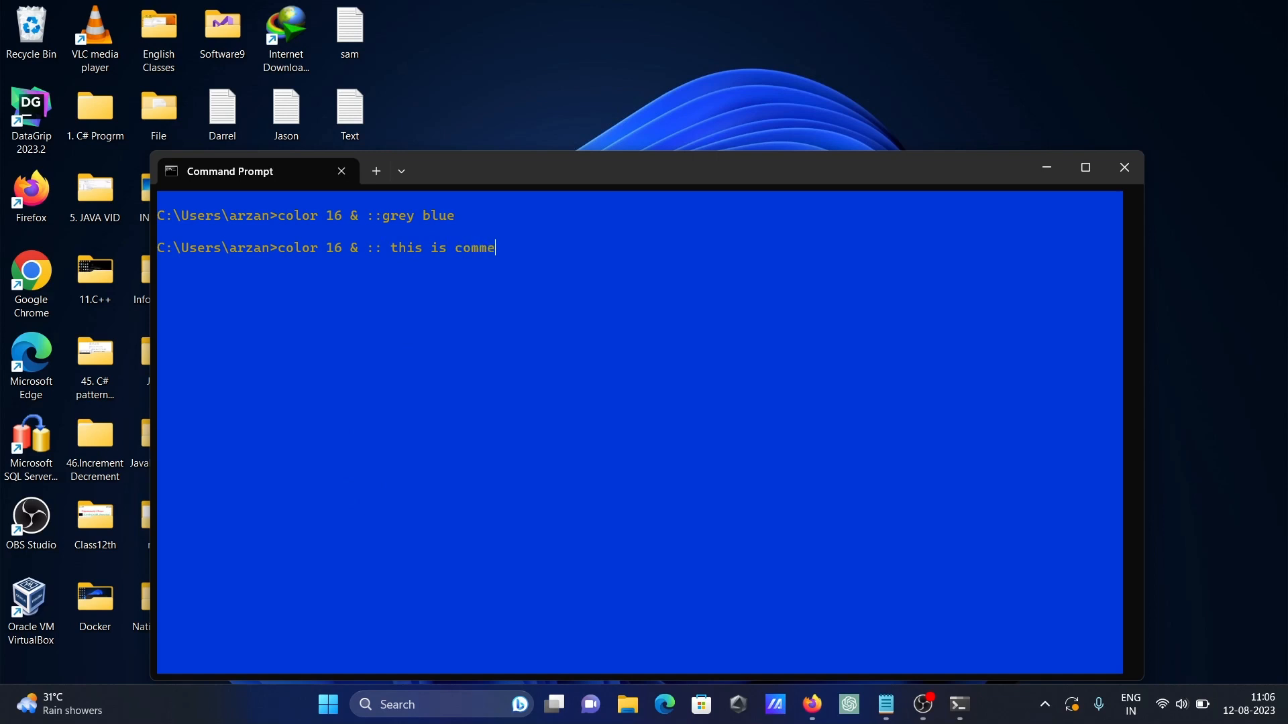
pyautogui.write('color')
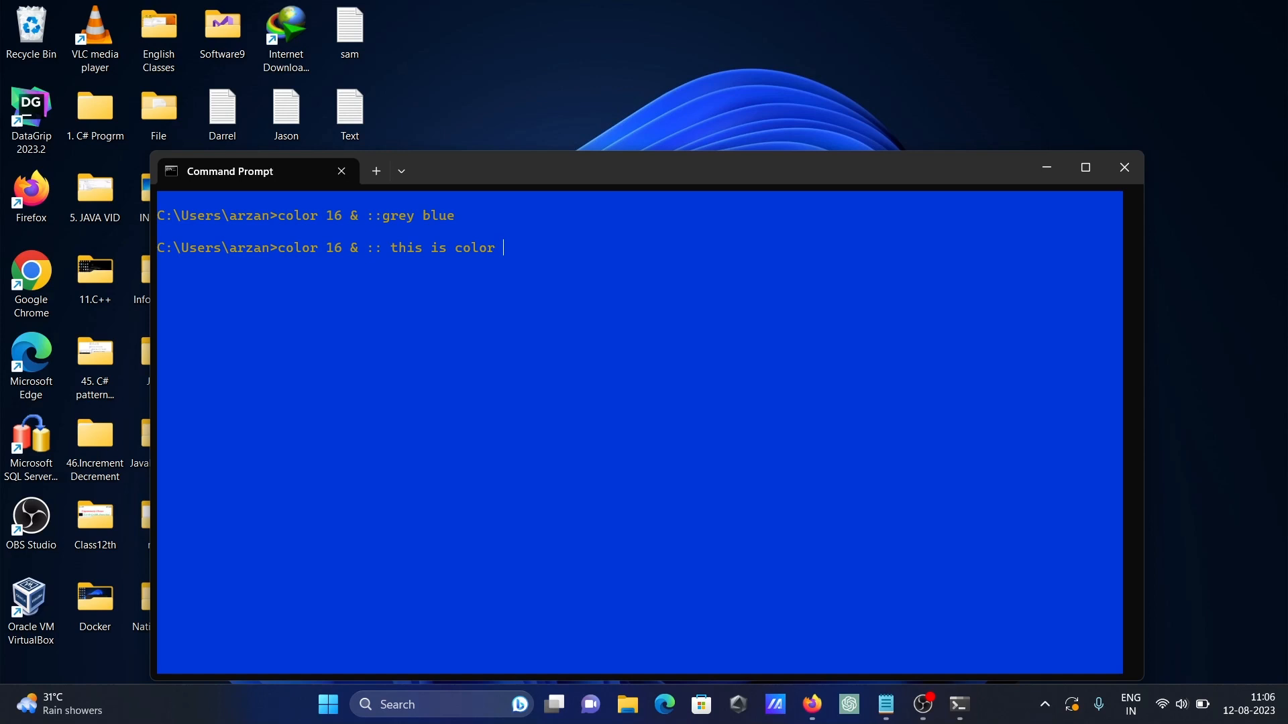
pyautogui.write('command')
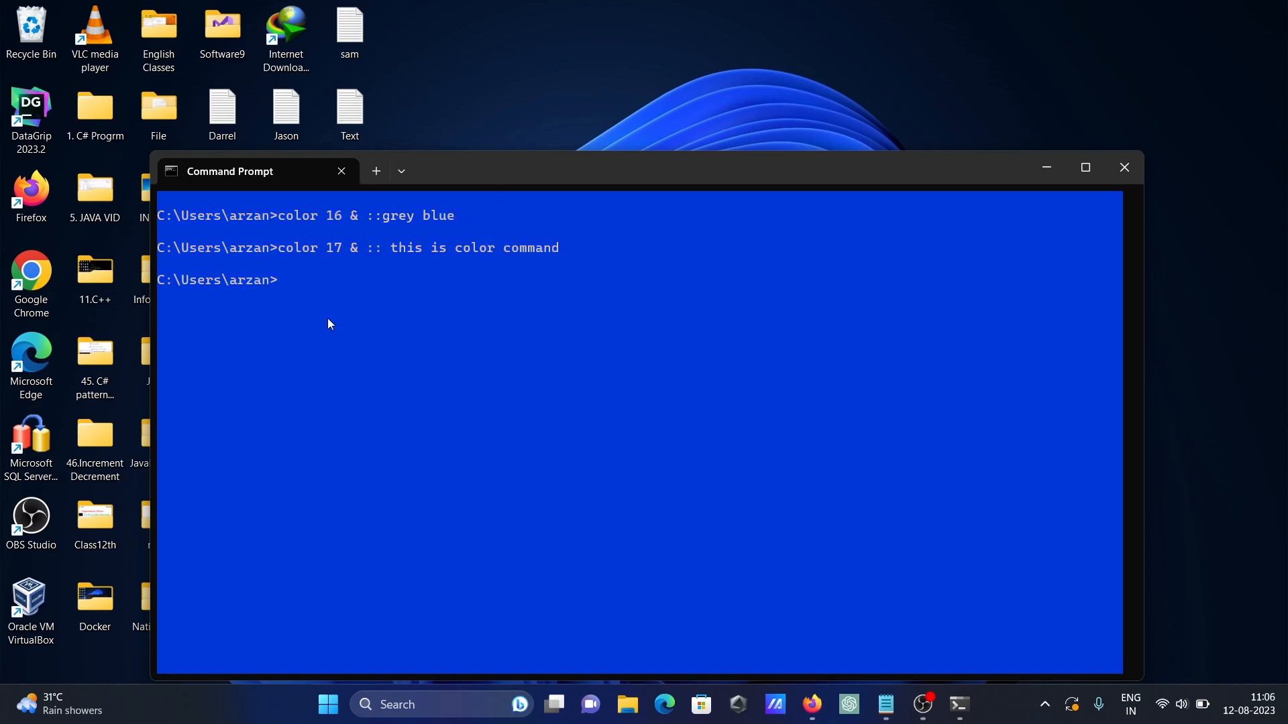
pyautogui.moveTo(366, 336)
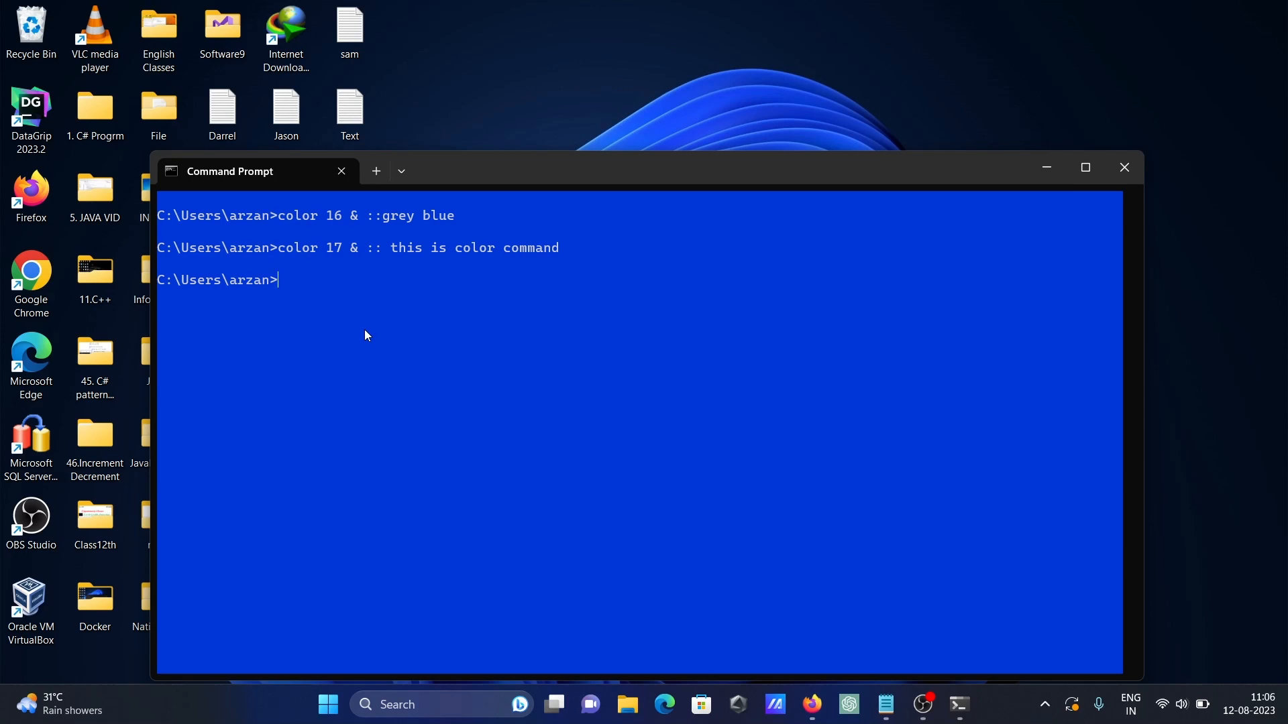
# - Start an echo command with the message "This is first command"
pyautogui.write('echo')
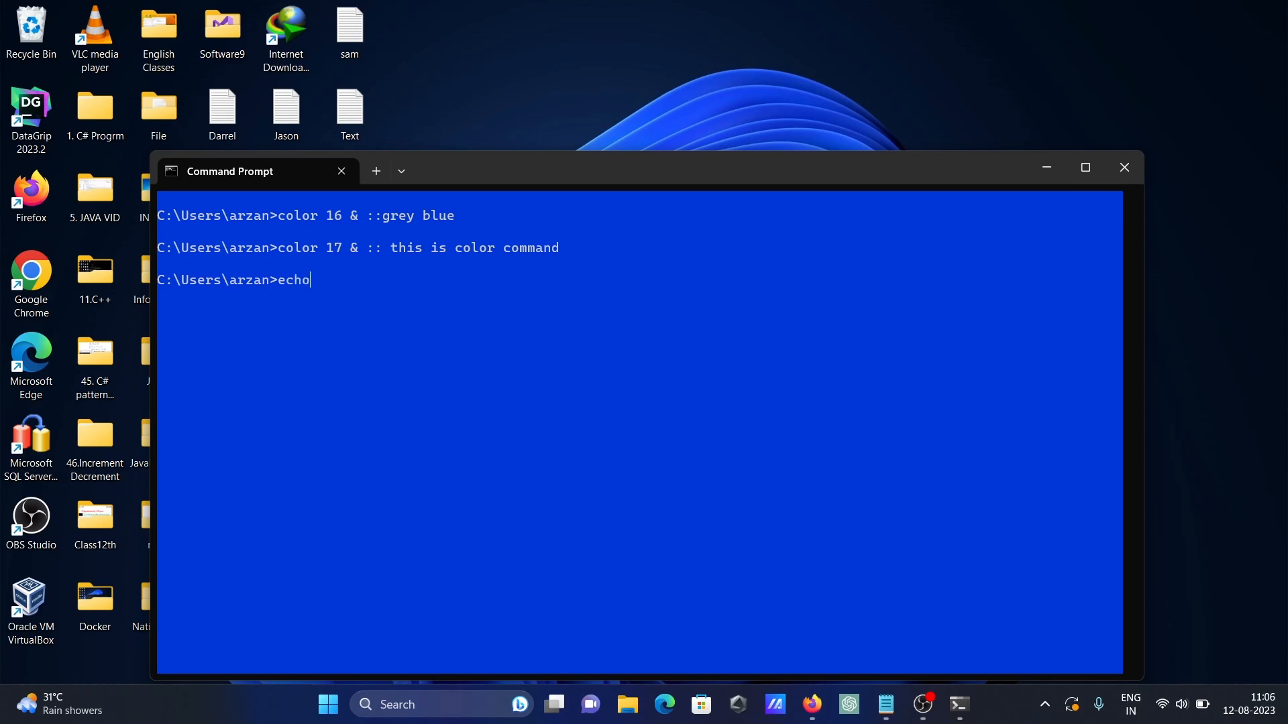
pyautogui.write(':')
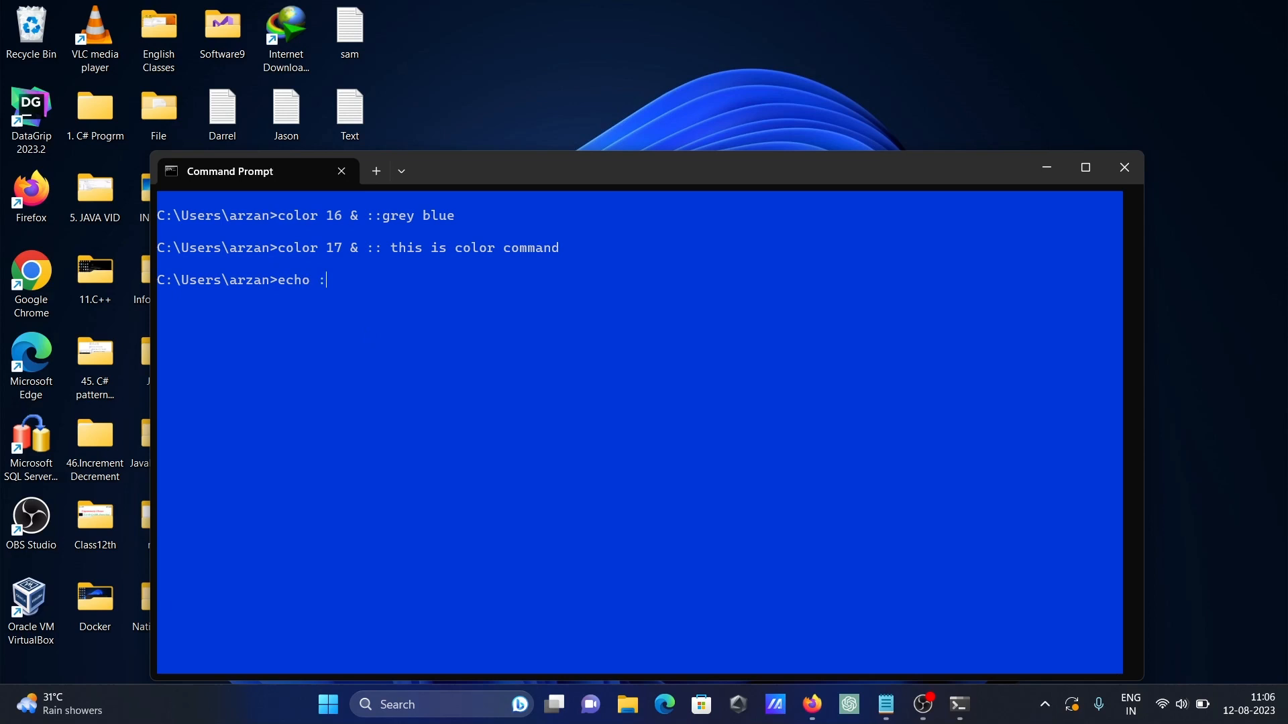
pyautogui.write('"')
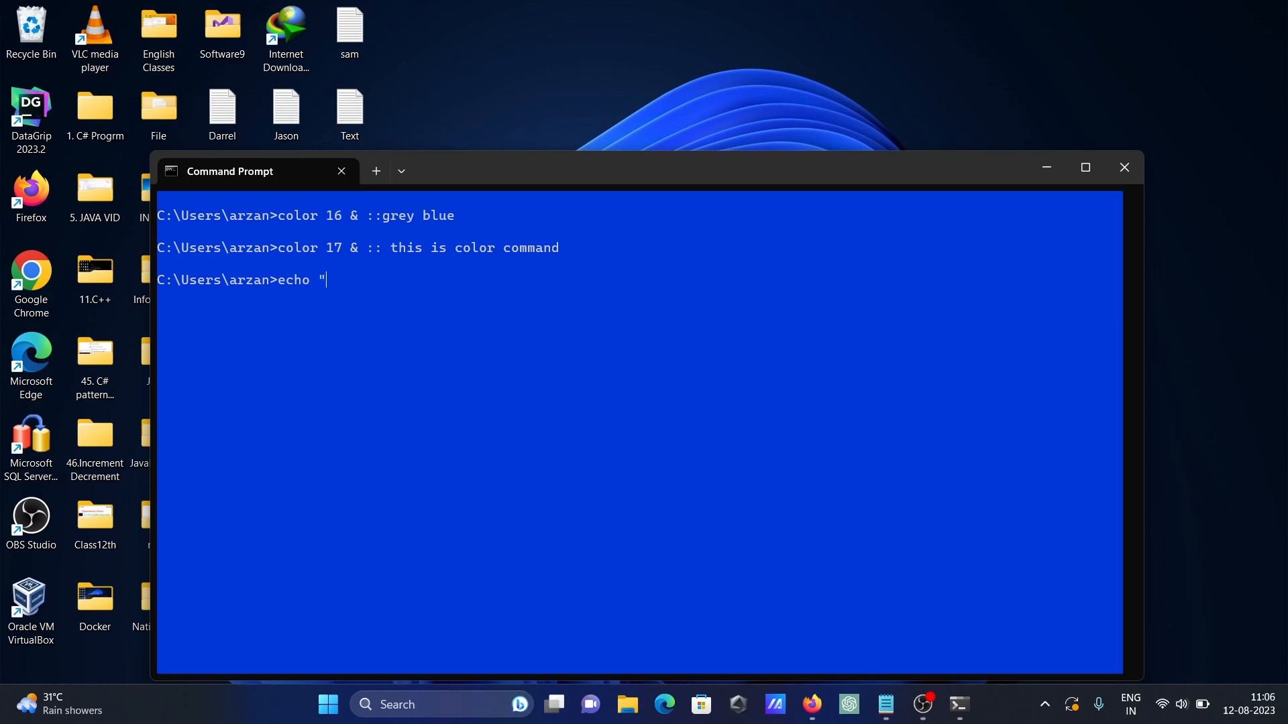
pyautogui.write('This')
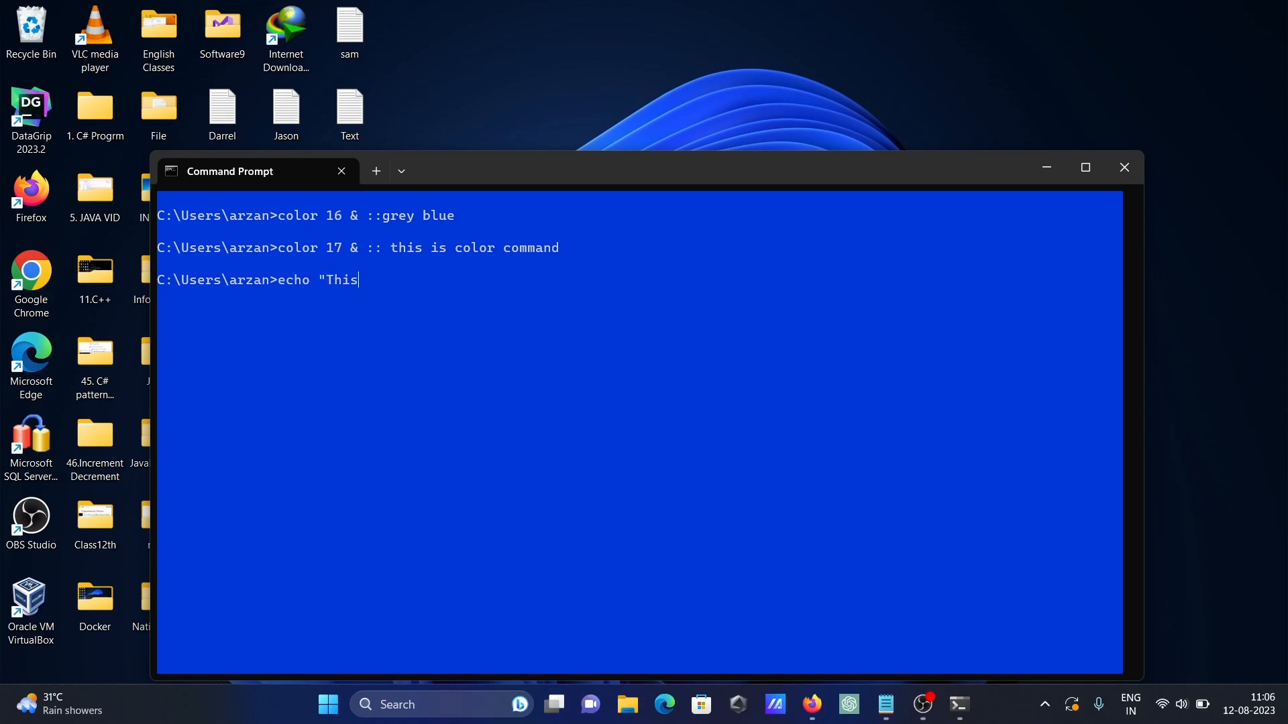
pyautogui.write('i')
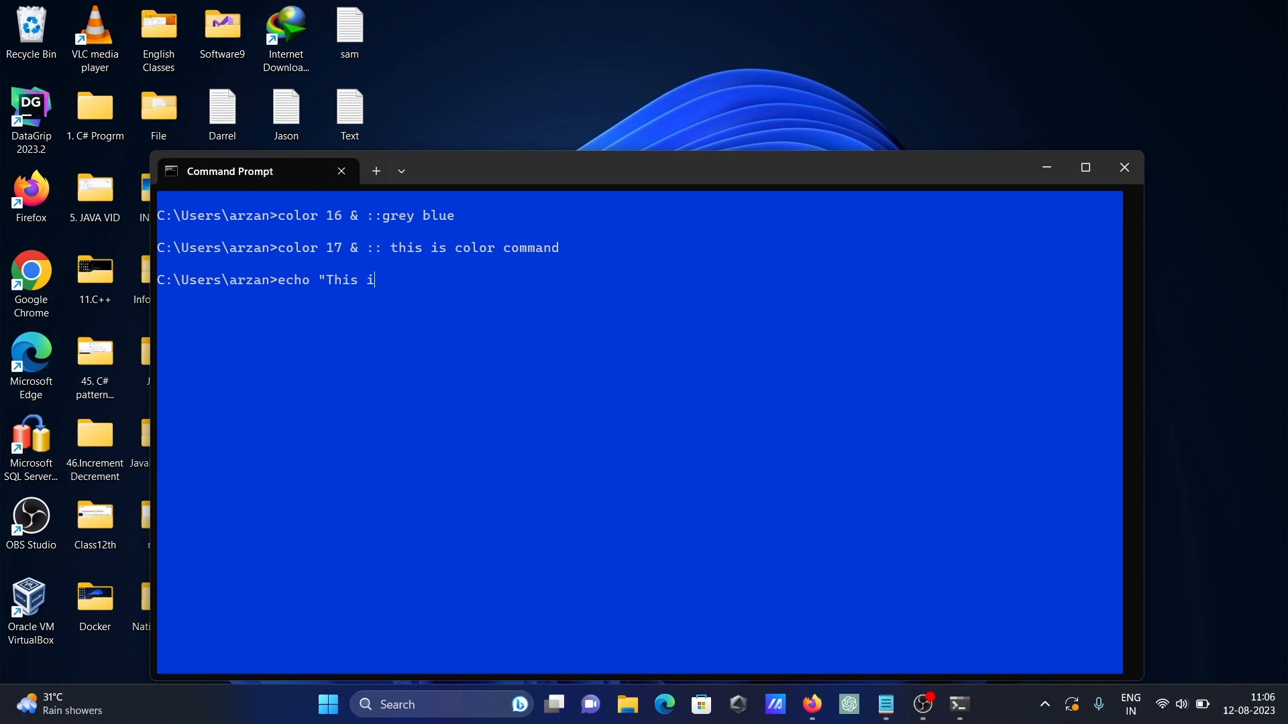
pyautogui.write('s first')
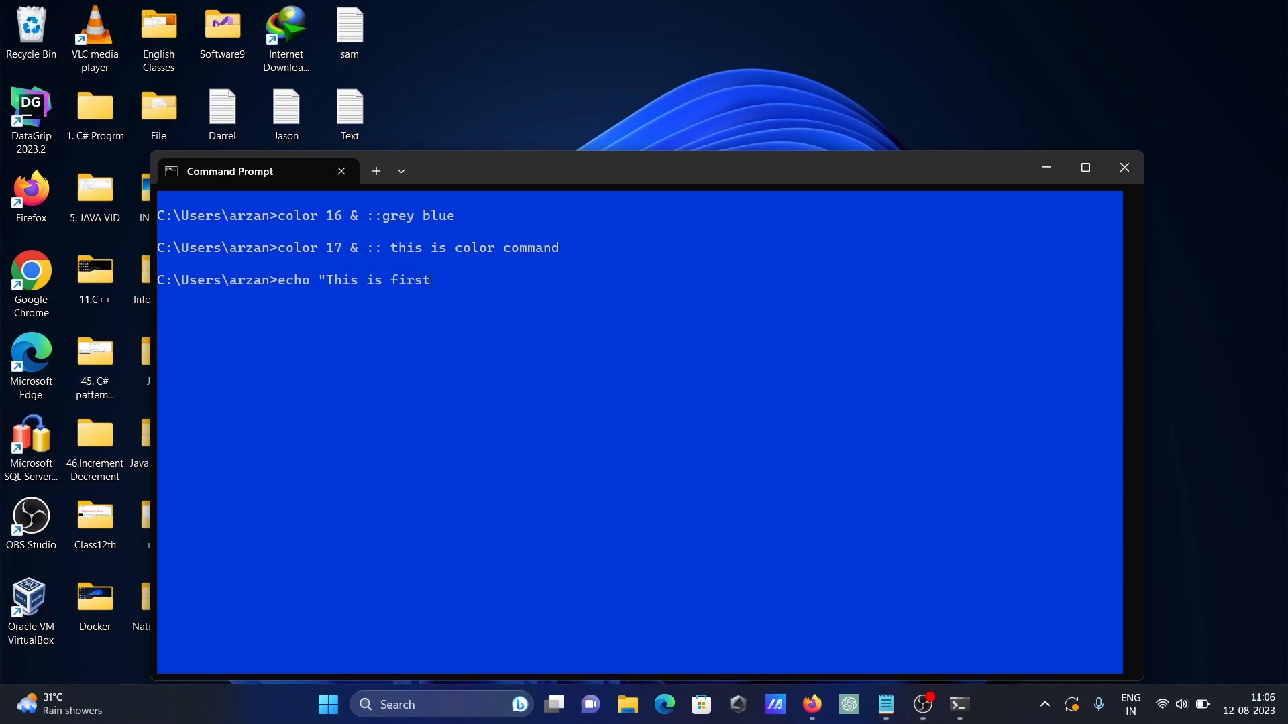
pyautogui.write('comm')
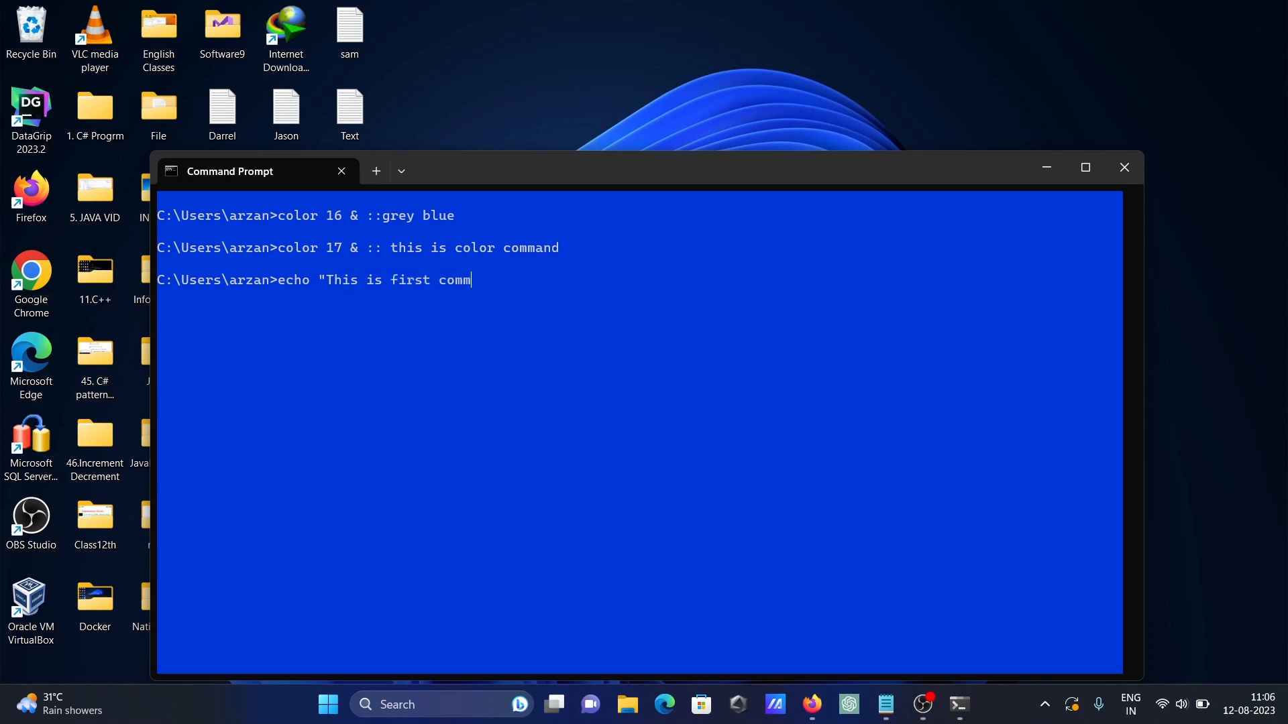
pyautogui.write('and"')
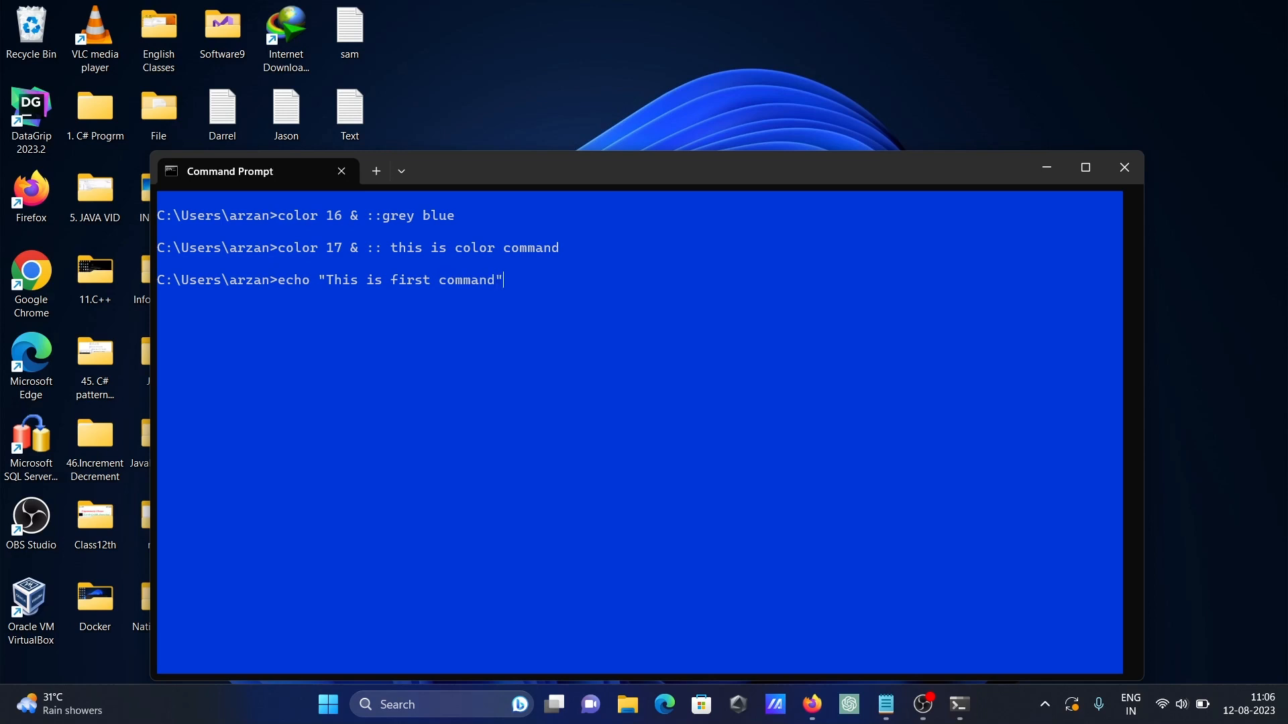
# - Append ;"This is second command" to the echo and run it
pyautogui.write(';')
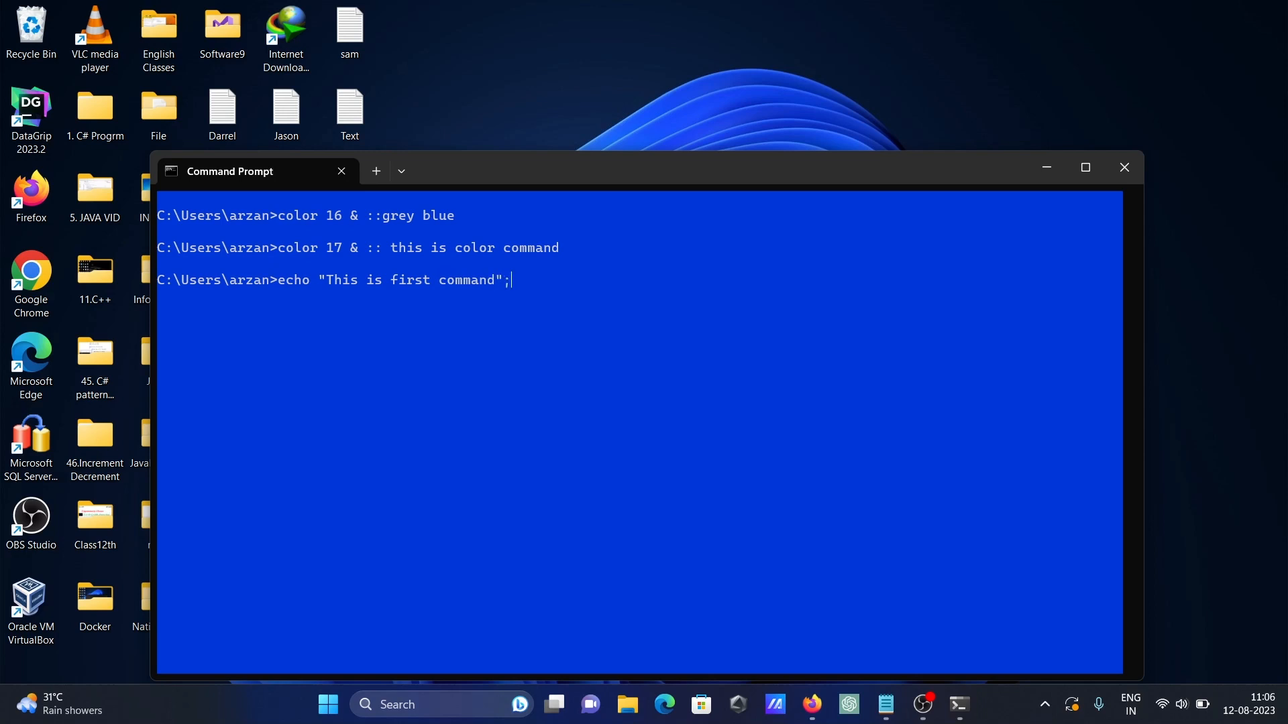
pyautogui.write('"This i')
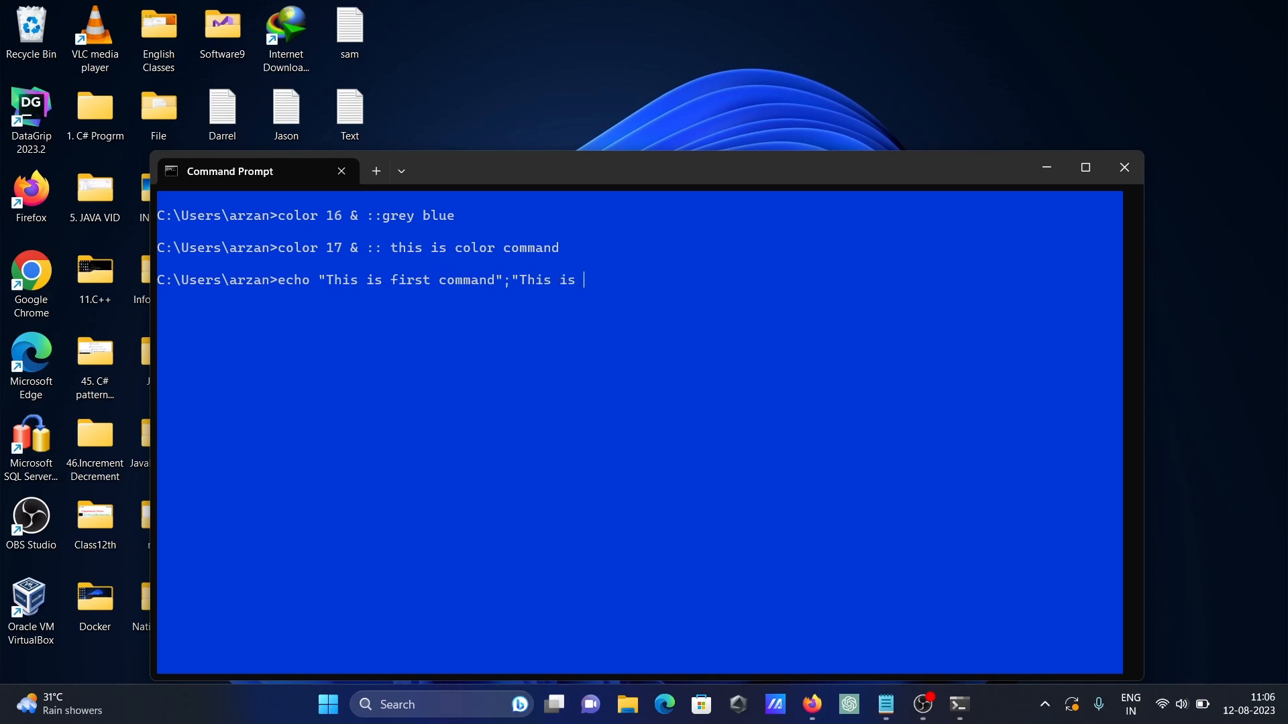
pyautogui.write('second')
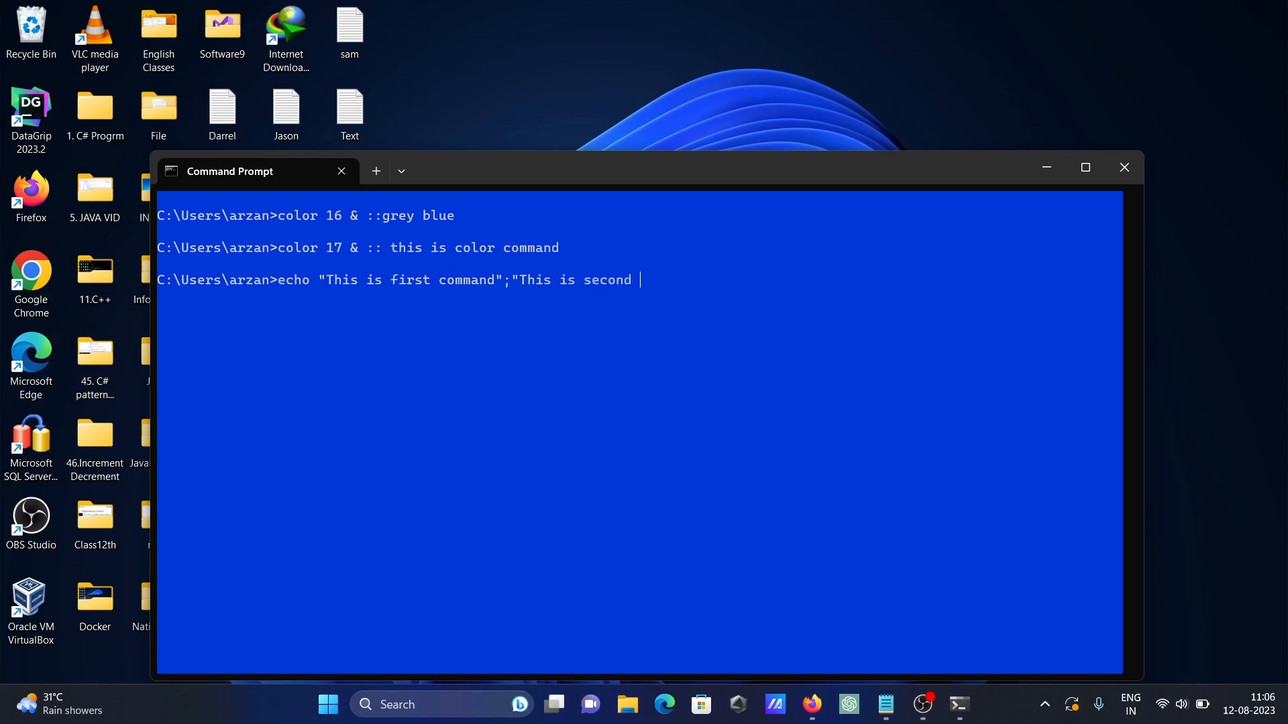
pyautogui.write('command')
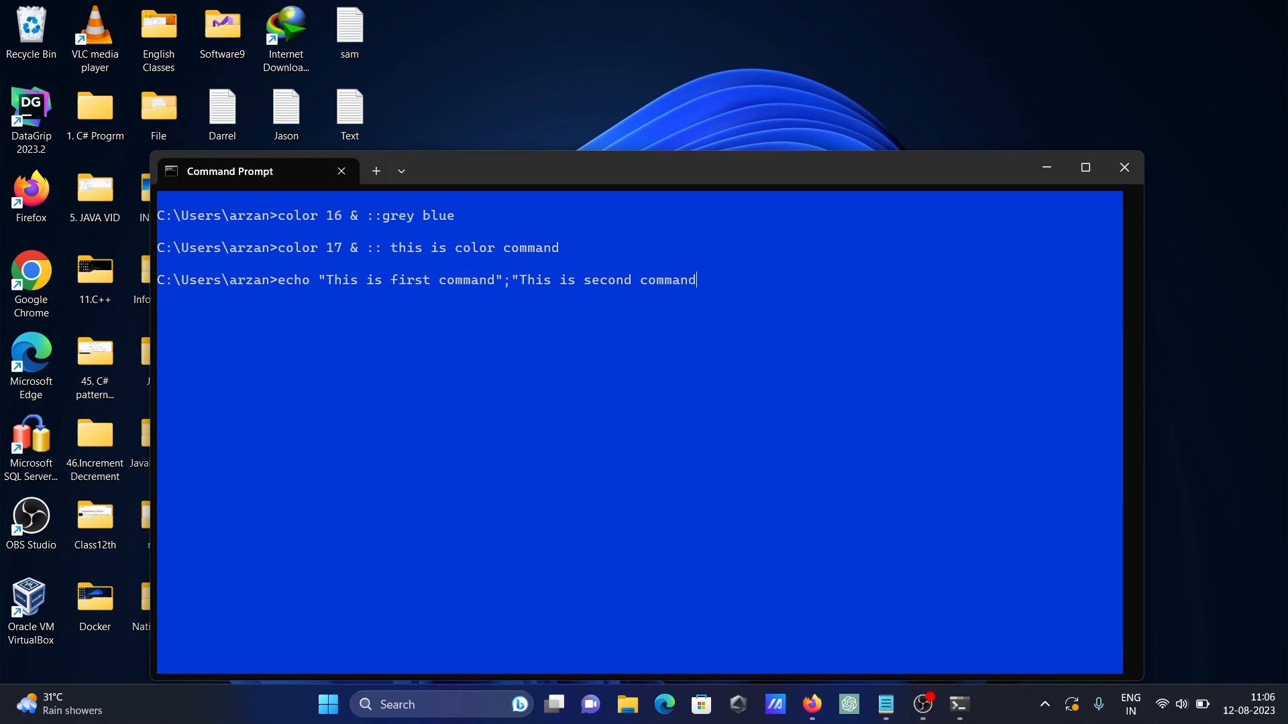
pyautogui.write('"')
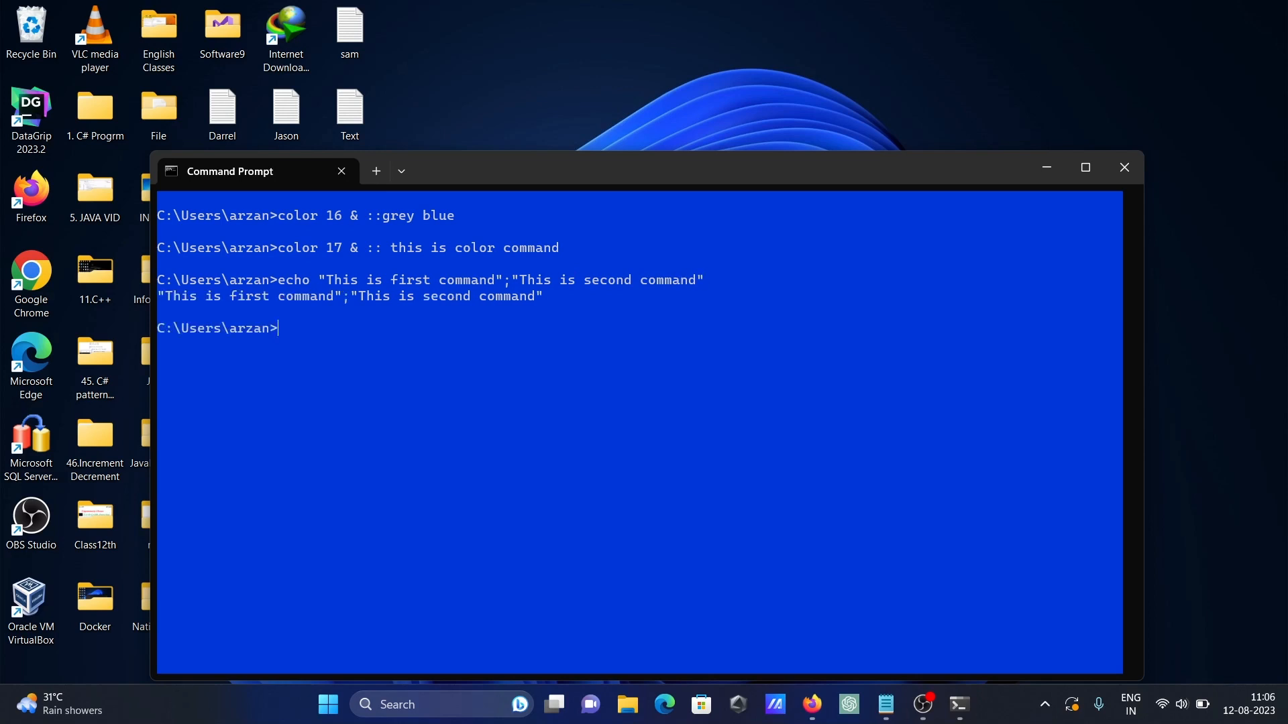
pyautogui.moveTo(322, 288)
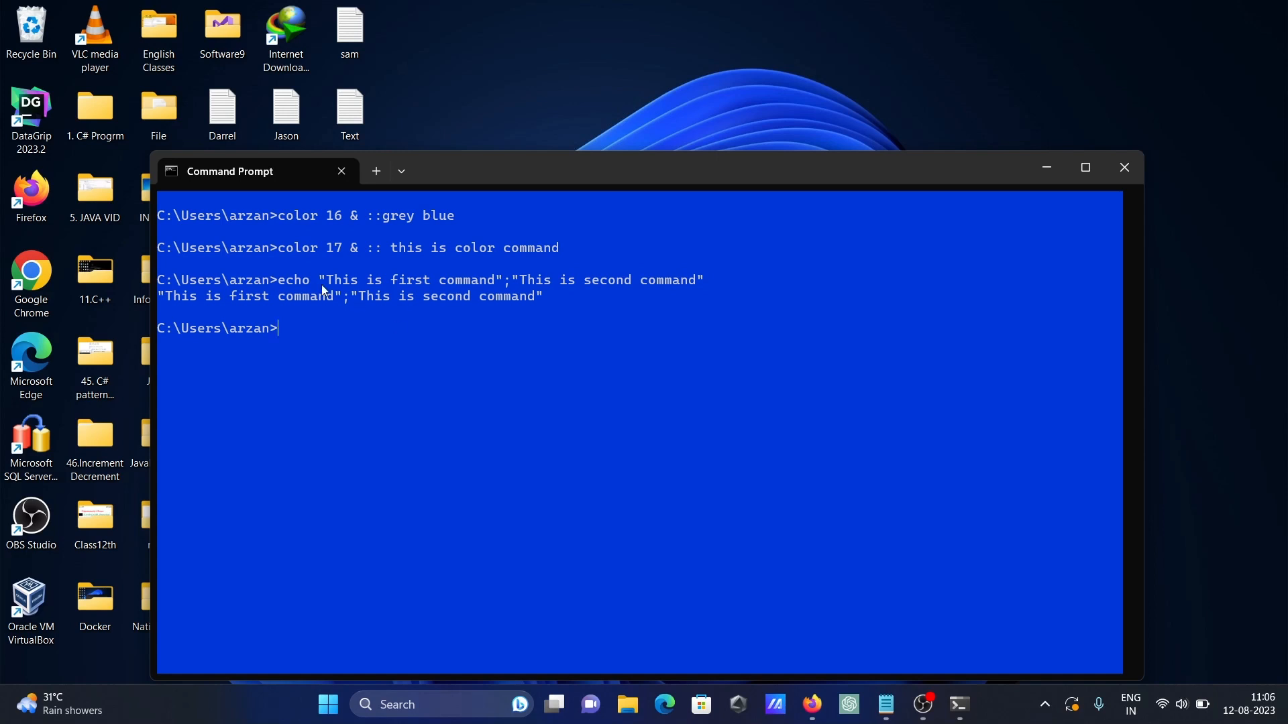
# - Run dir *.txt & date, getting File Not Found, and keep date 12-08-2023
pyautogui.write('d')
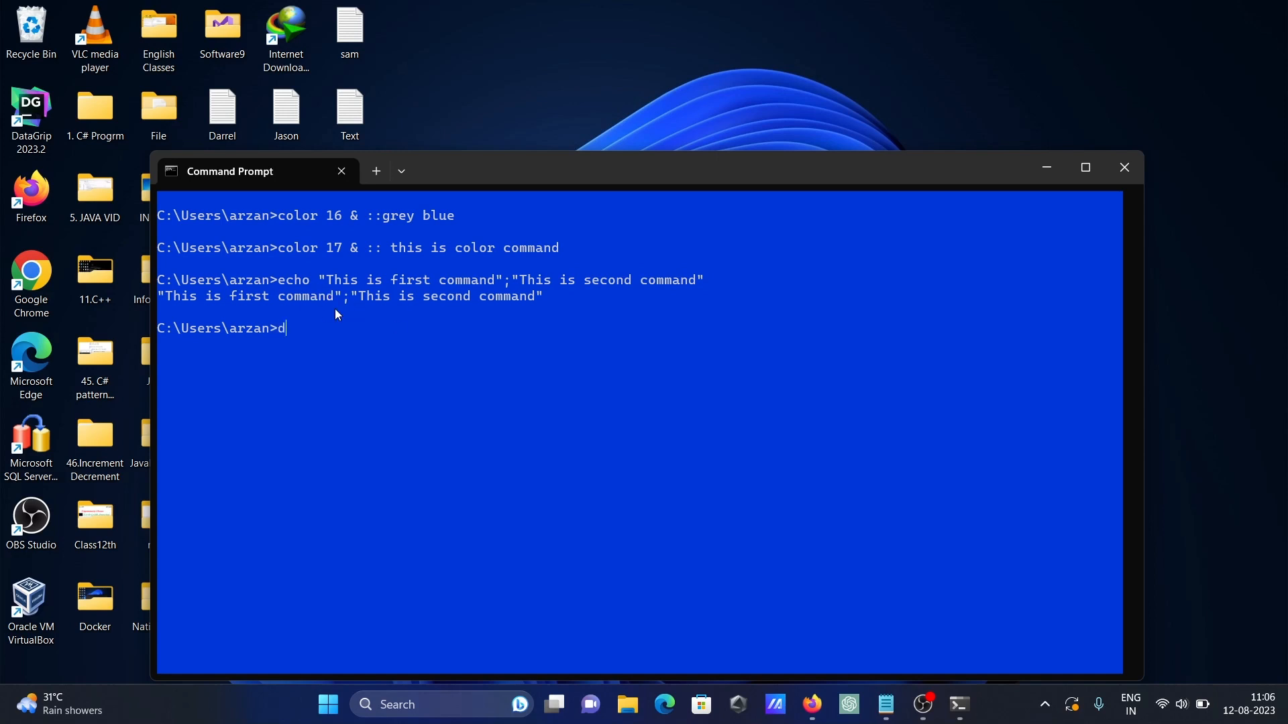
pyautogui.write('ir')
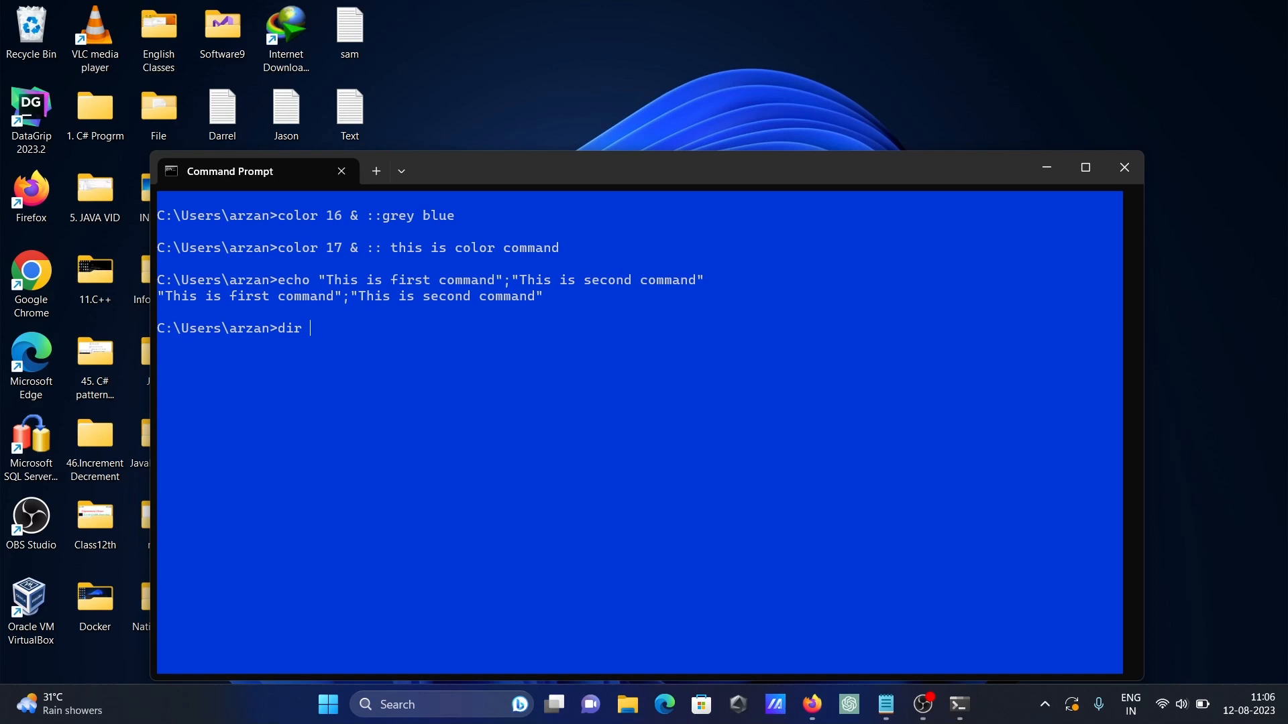
pyautogui.write('*.')
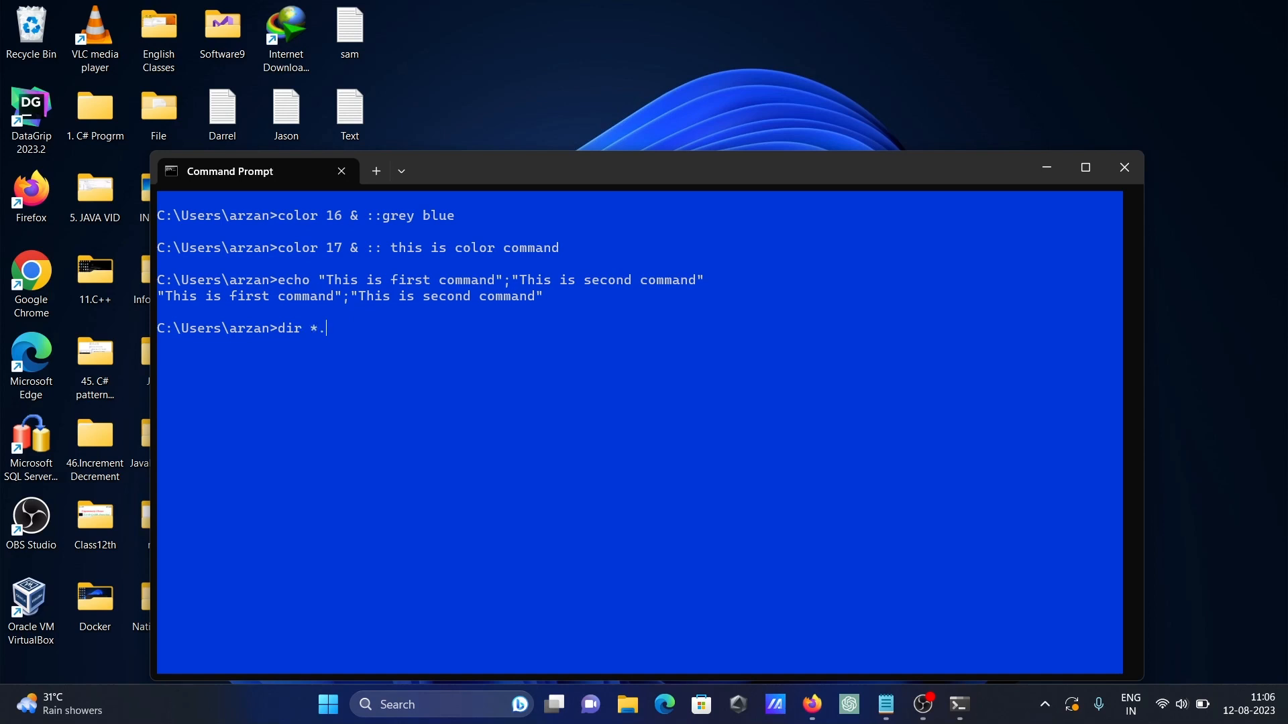
pyautogui.write('txt')
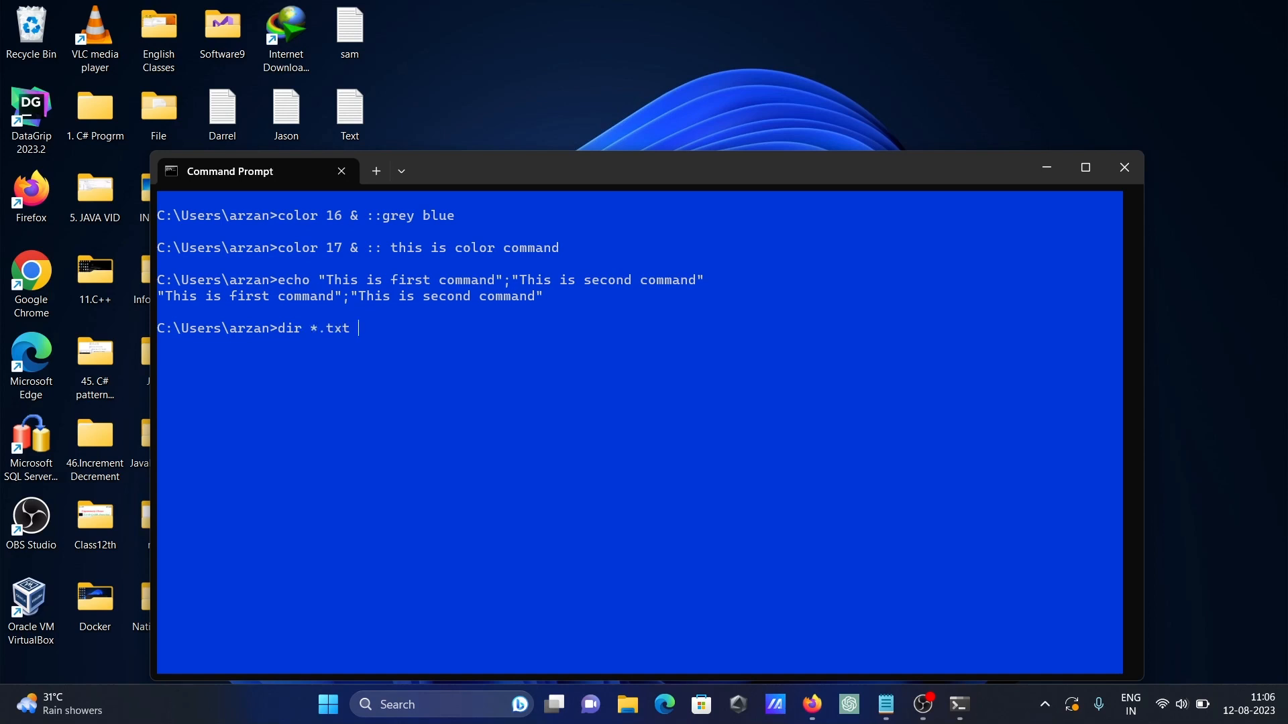
pyautogui.write('&')
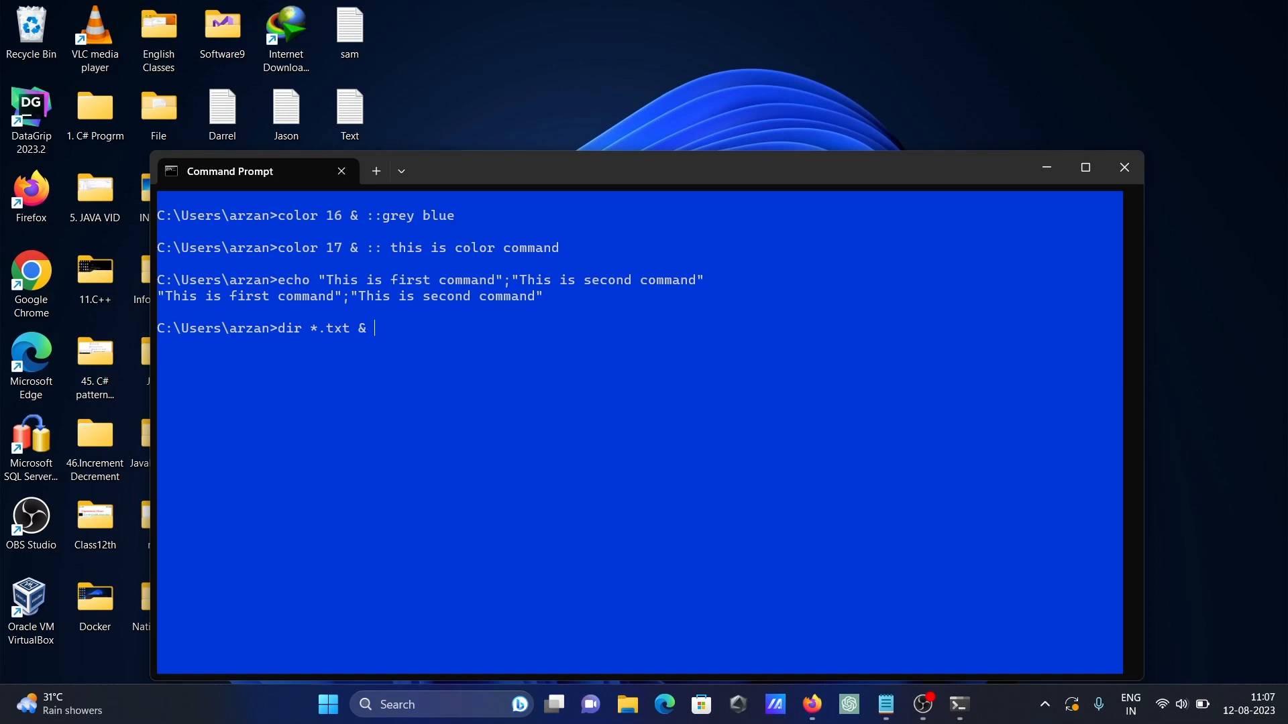
pyautogui.write('date')
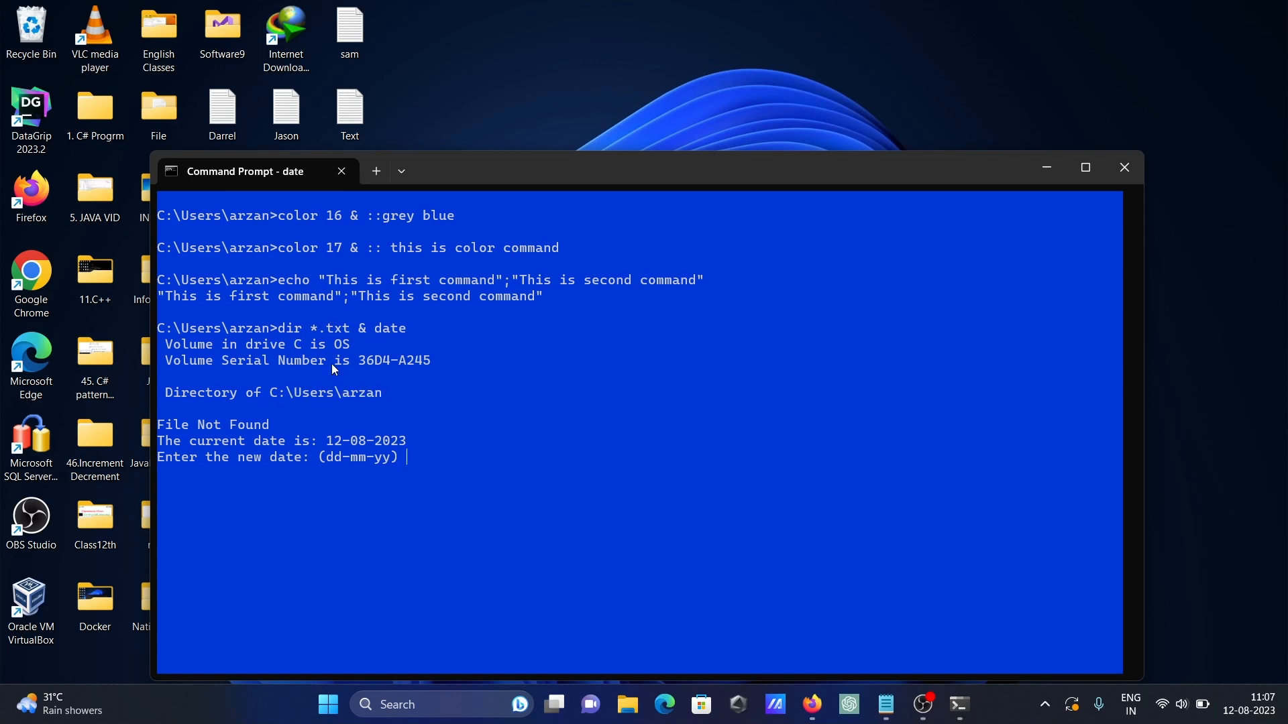
pyautogui.press('enter')
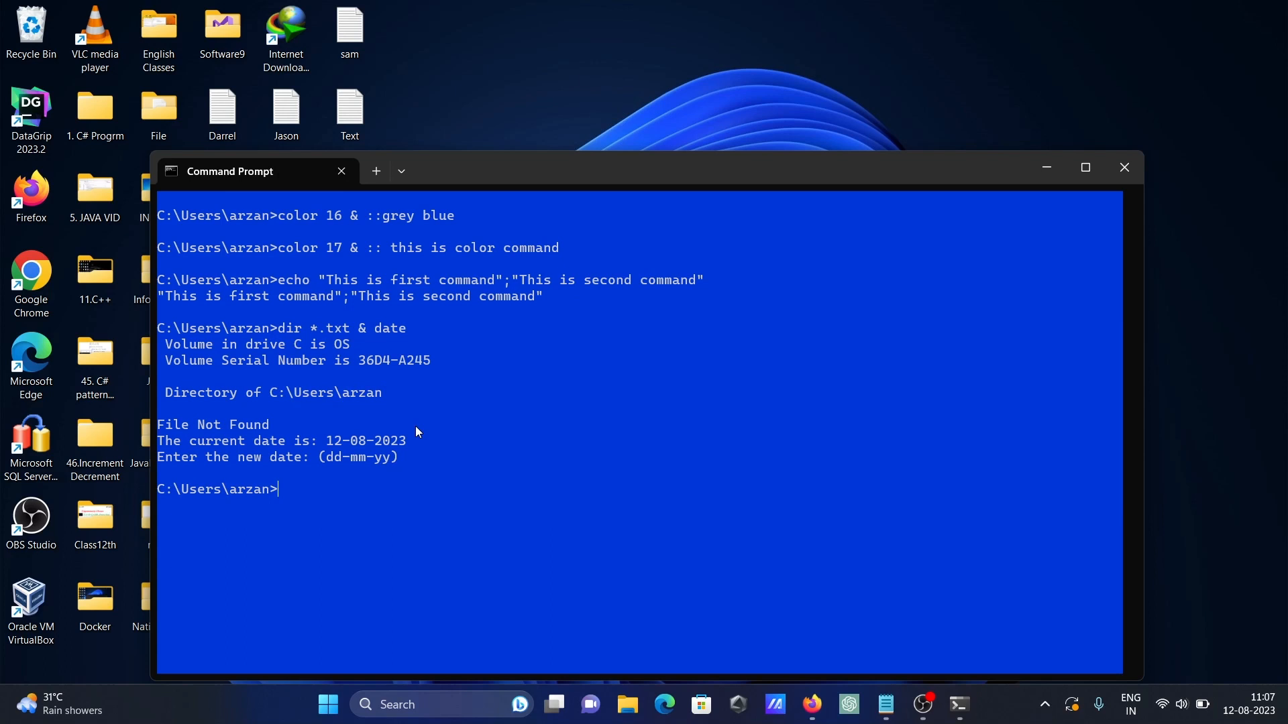
# - Switch to the Desktop folder with cd desktop and rerun the two-message echo
pyautogui.write('cd desk')
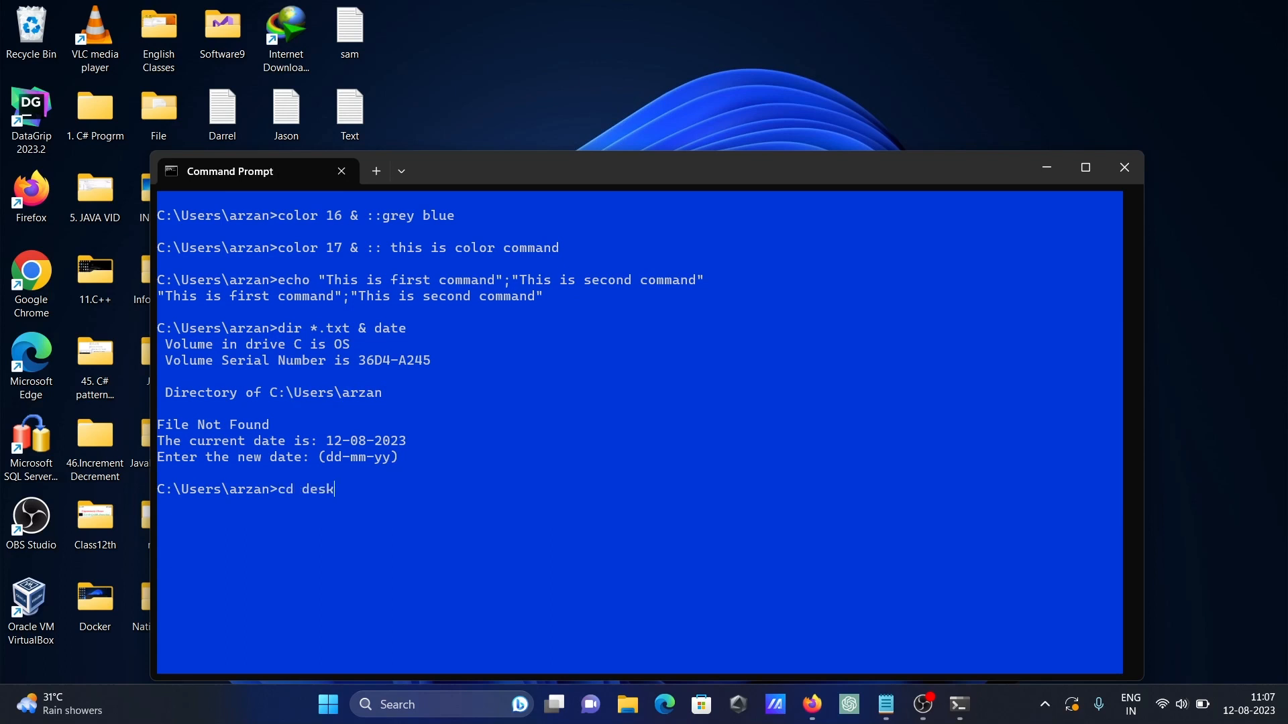
pyautogui.press('Enter')
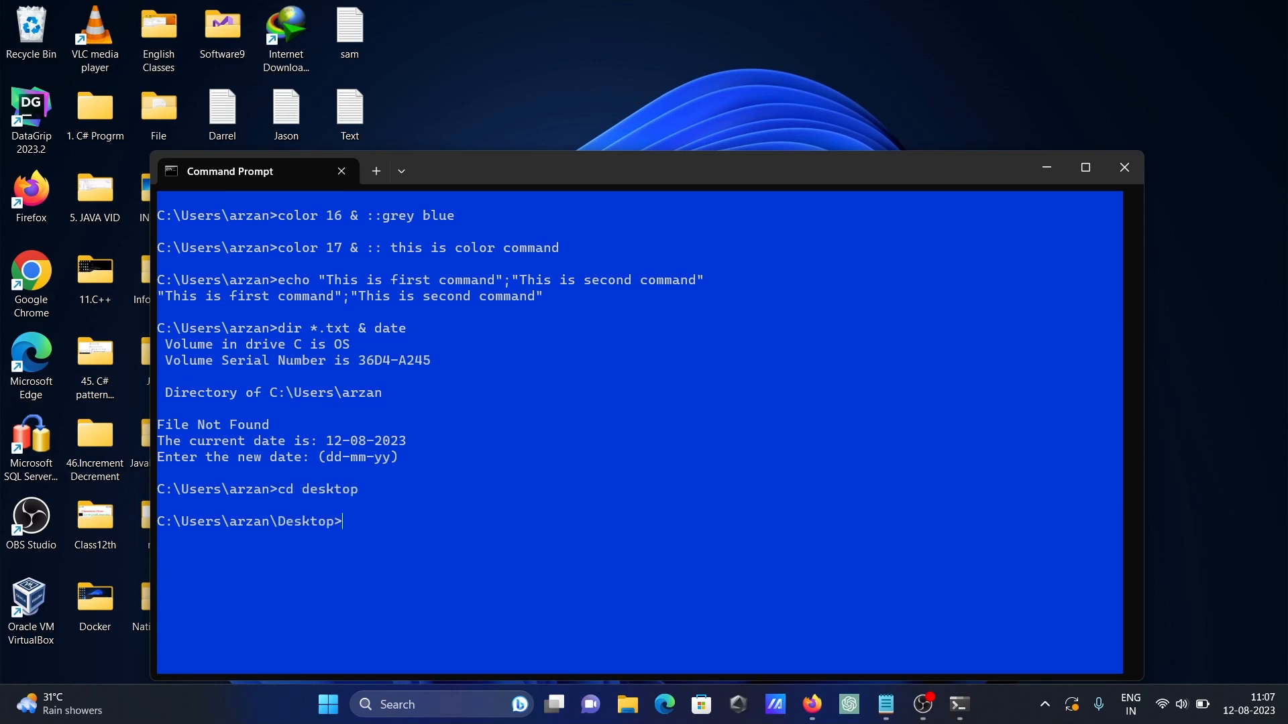
pyautogui.write('echo "This is first command";"This is second command"')
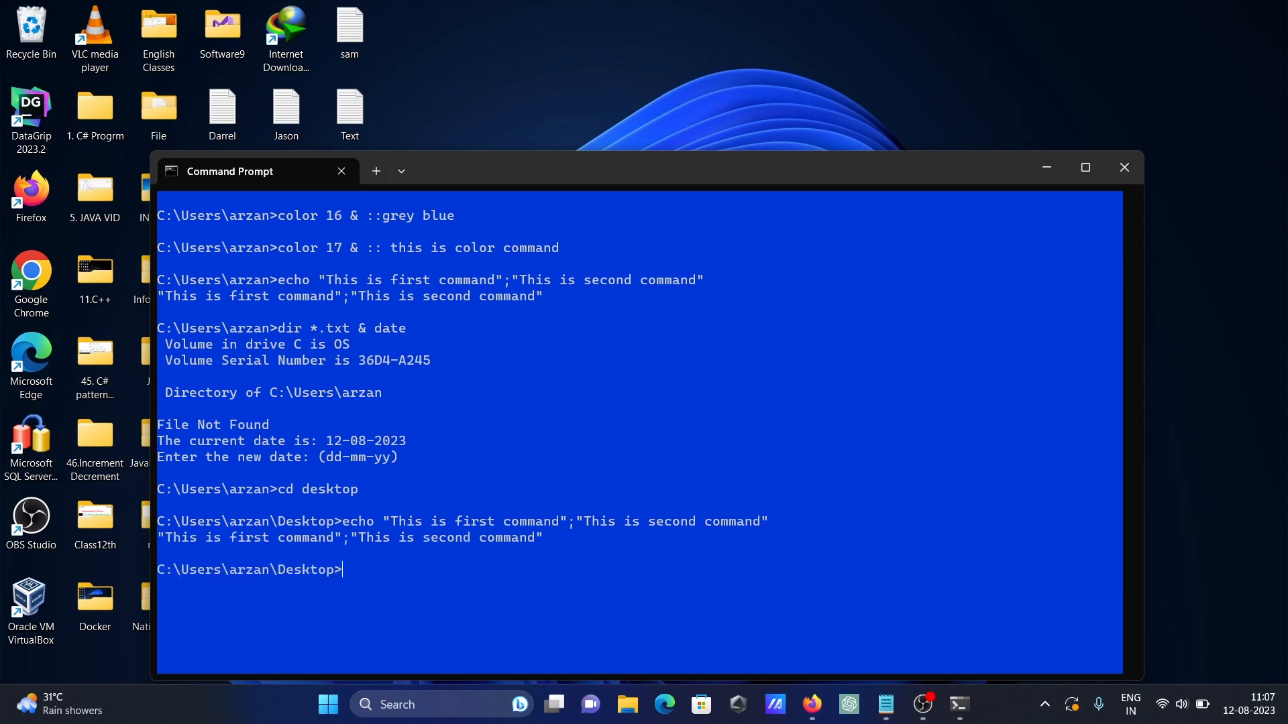
pyautogui.write('echo "This is first command";"This is second command"')
pyautogui.write('dir *.txt & date')
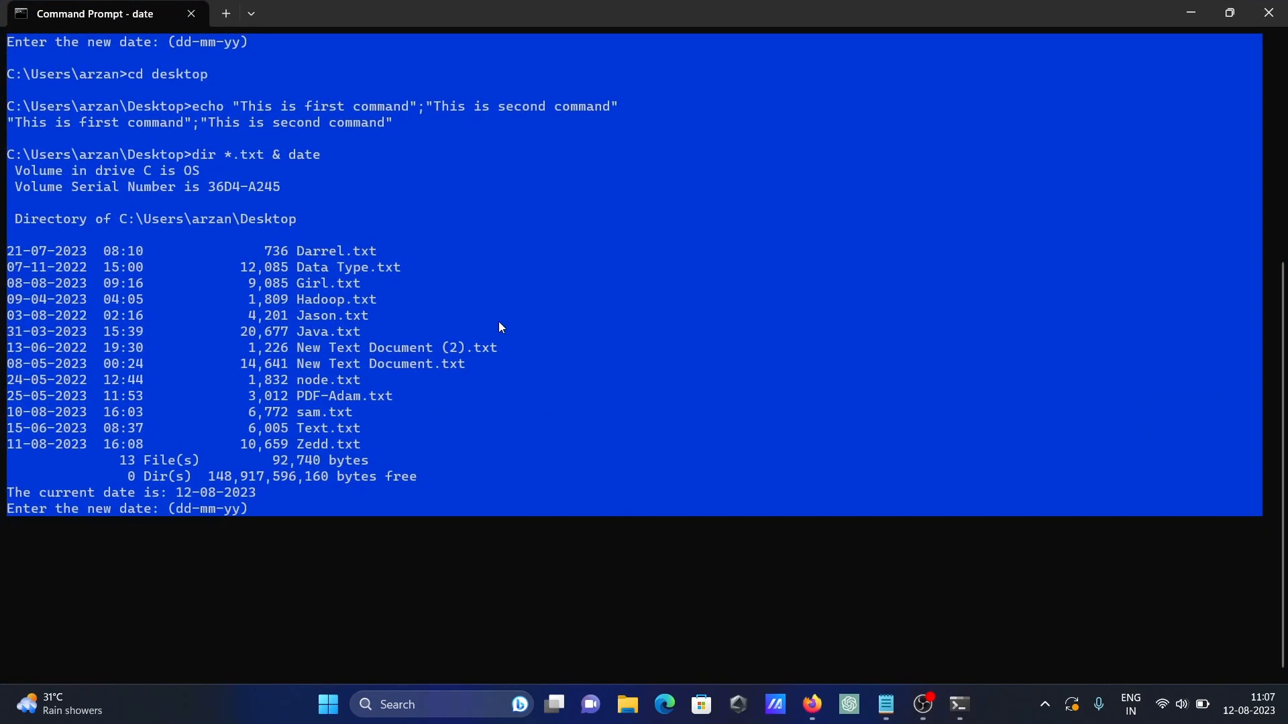
pyautogui.moveTo(311, 288)
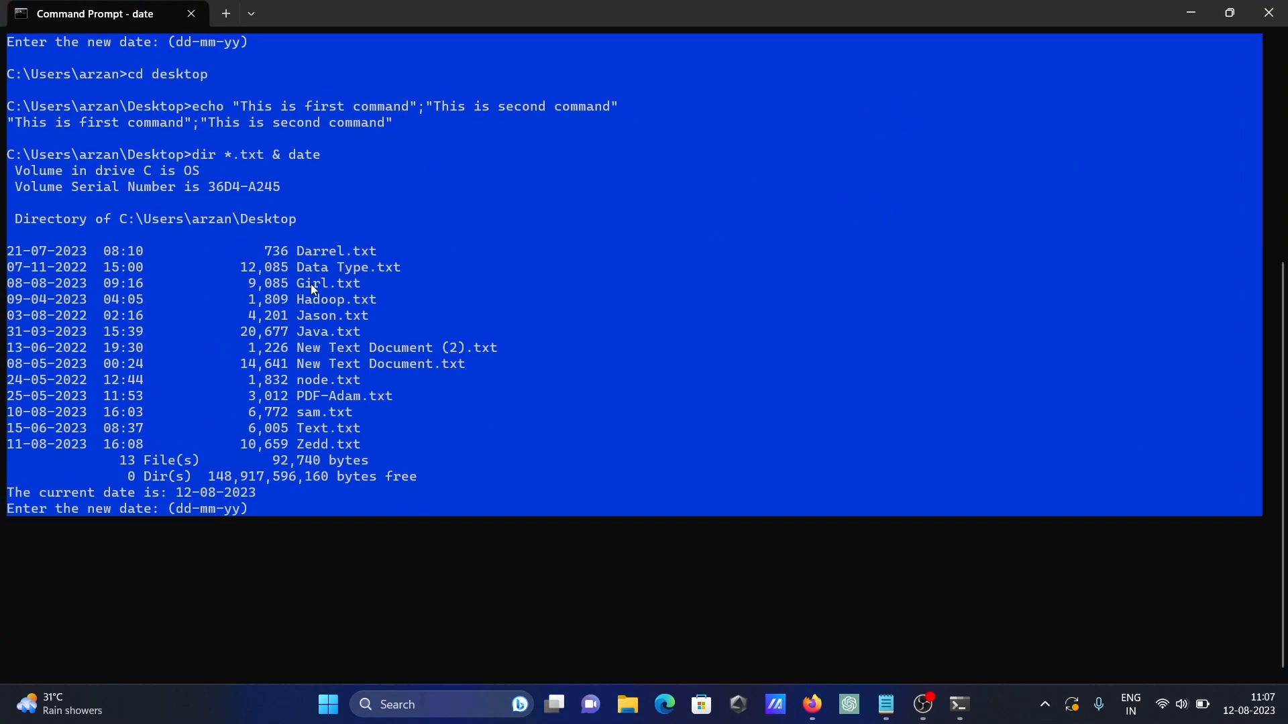
pyautogui.moveTo(314, 424)
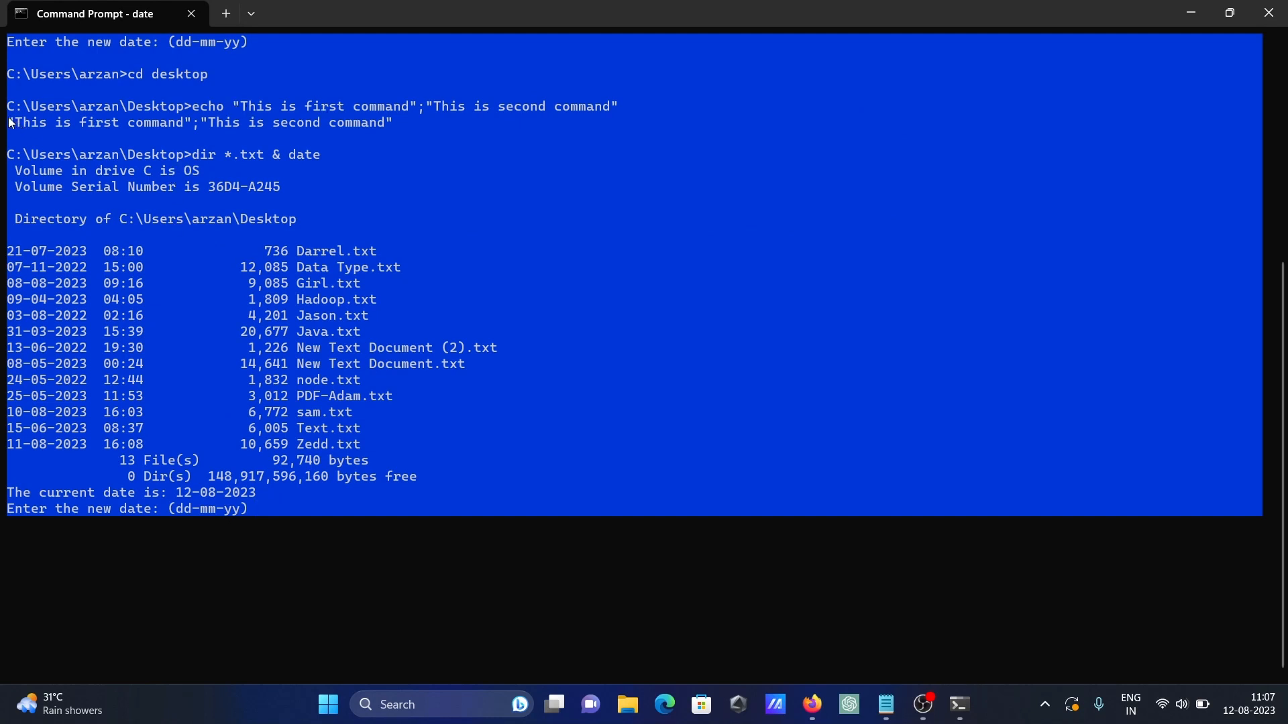
# - Drag-select the echoed two-message output line in the console
pyautogui.moveTo(6, 122); pyautogui.dragTo(417, 122)
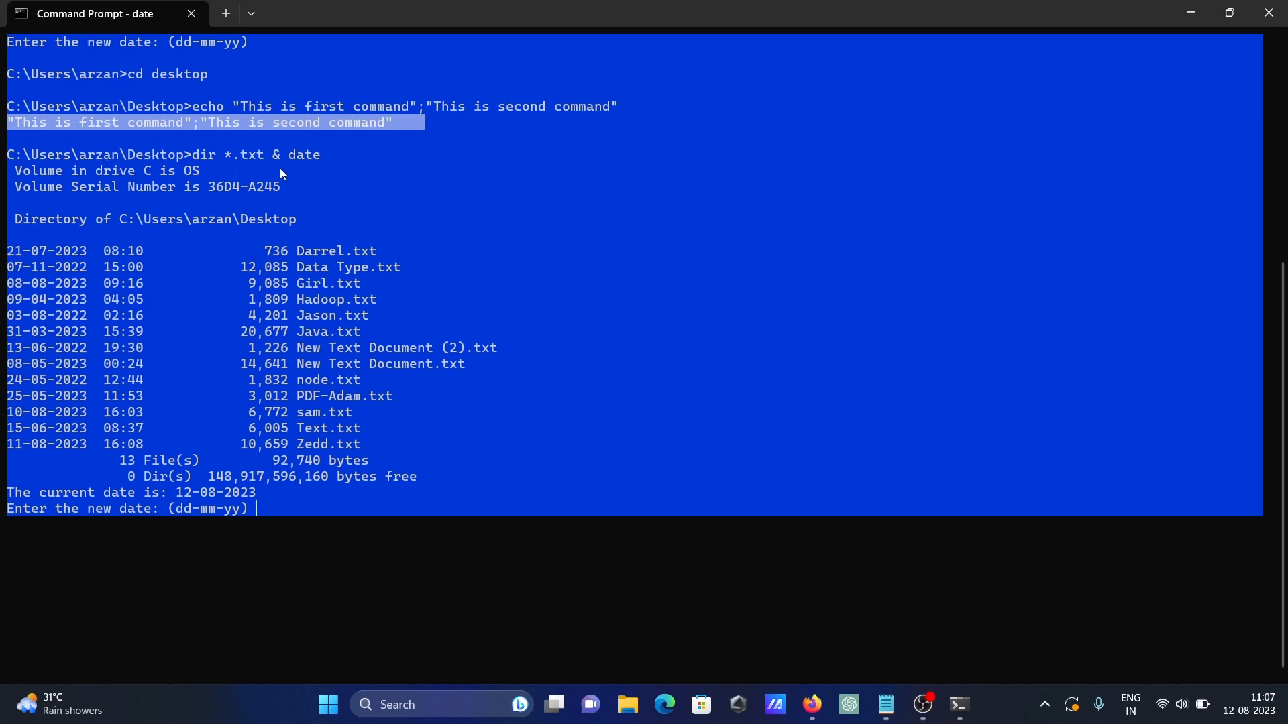
pyautogui.moveTo(239, 187)
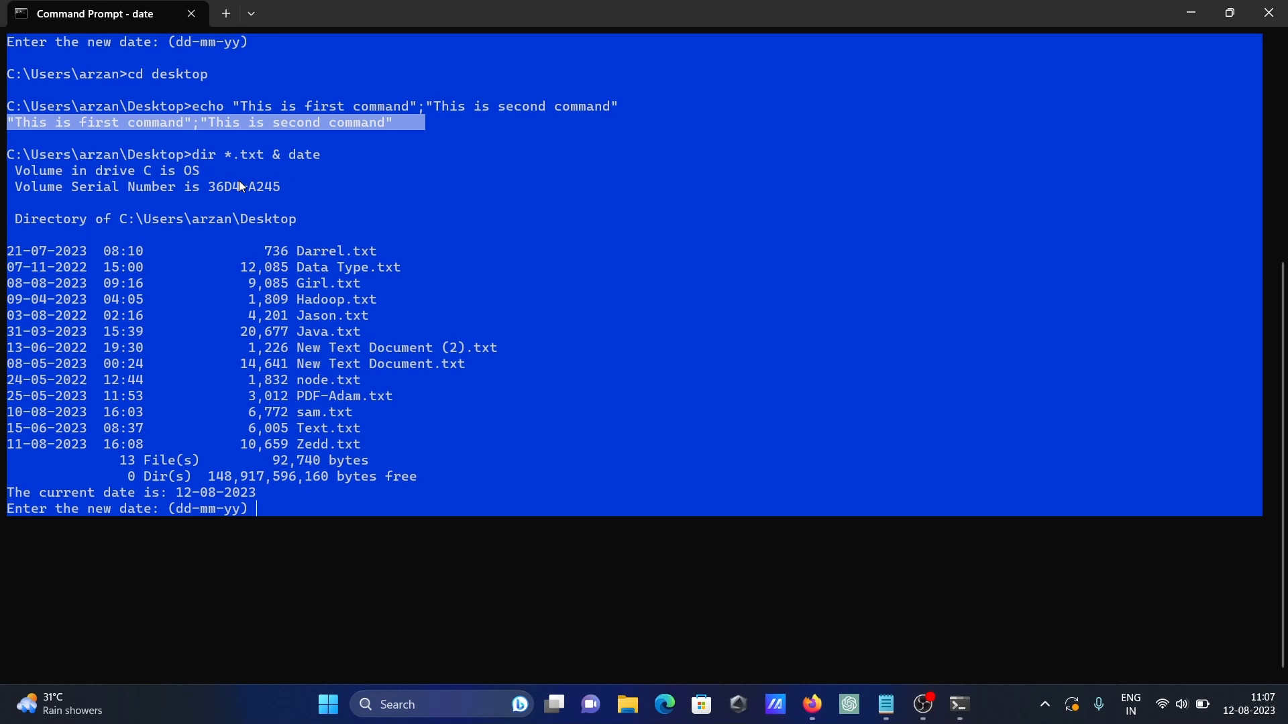
pyautogui.moveTo(511, 252)
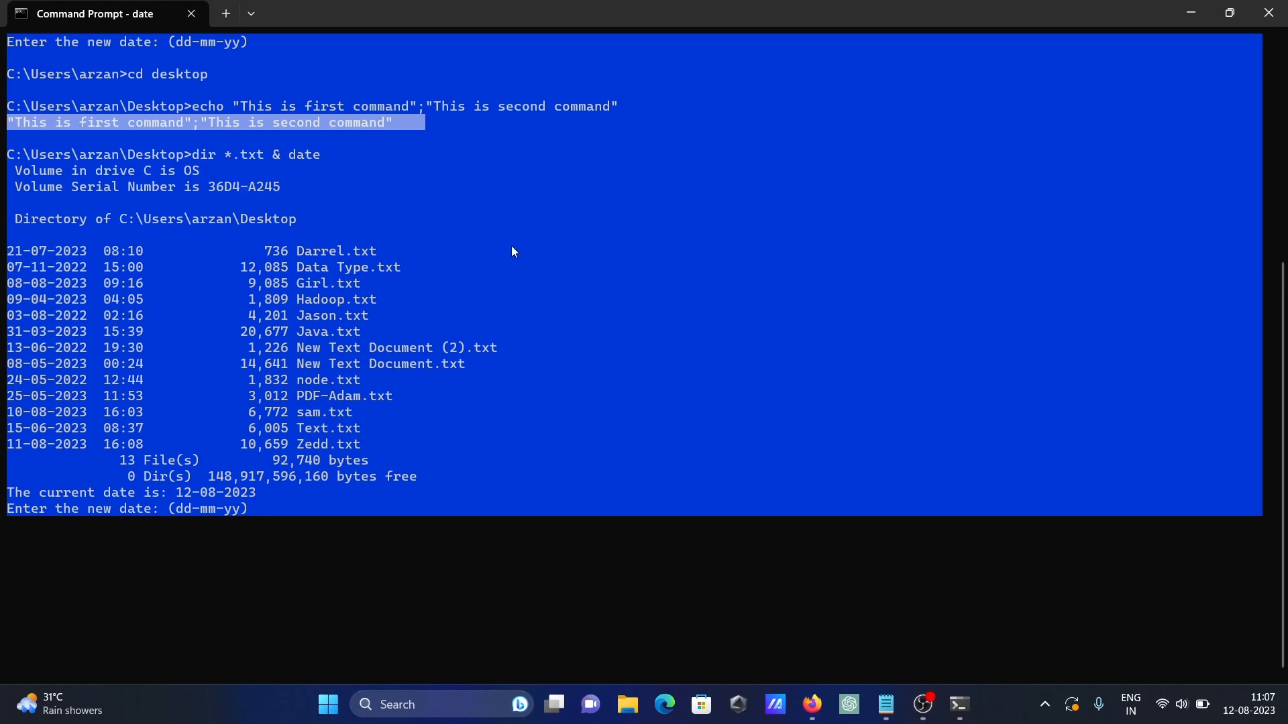